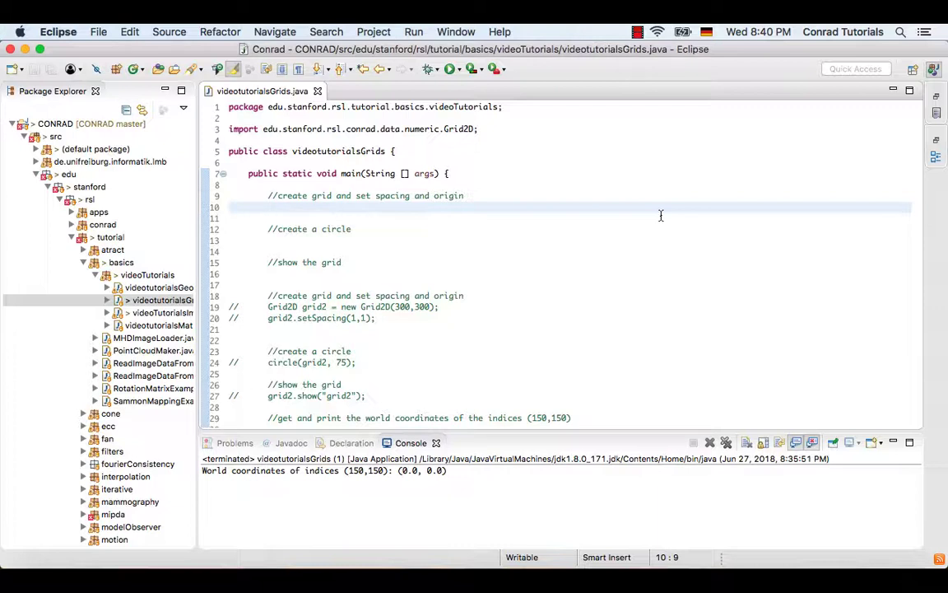
Step: Declare grid1 as a new 300 by 300 Grid2D under the first comment
{"action": "type", "text": "Grid2"}
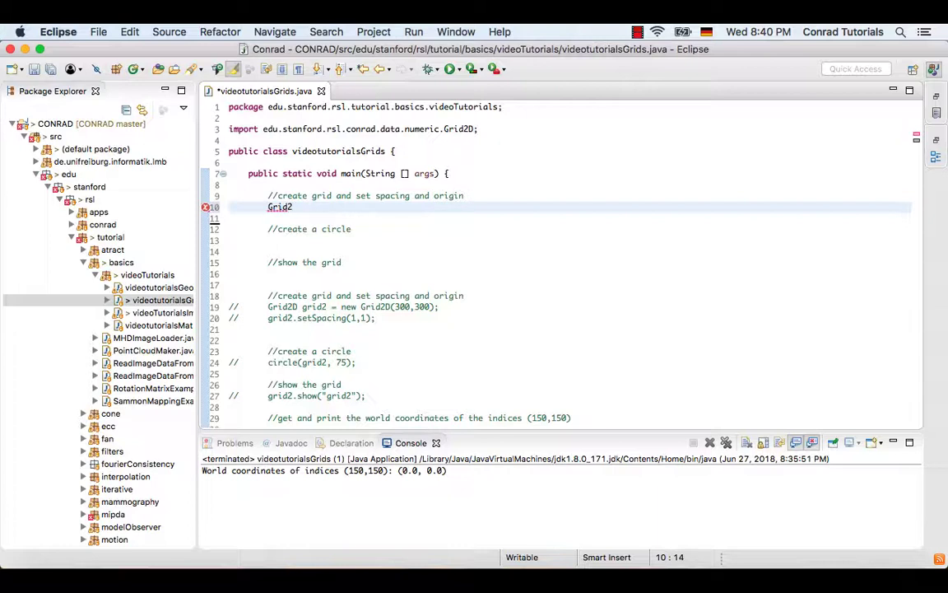
{"action": "type", "text": "gr"}
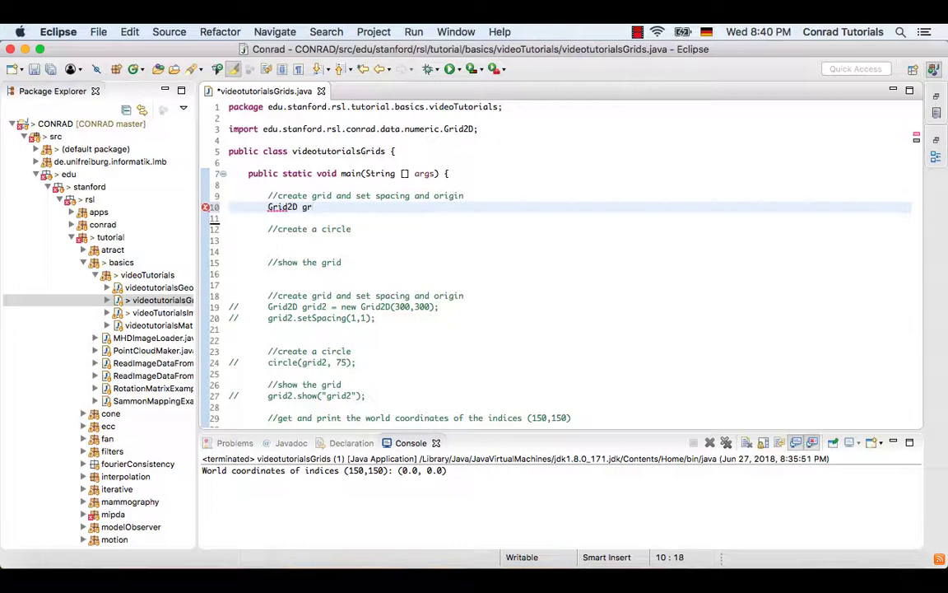
{"action": "type", "text": "id1 ="}
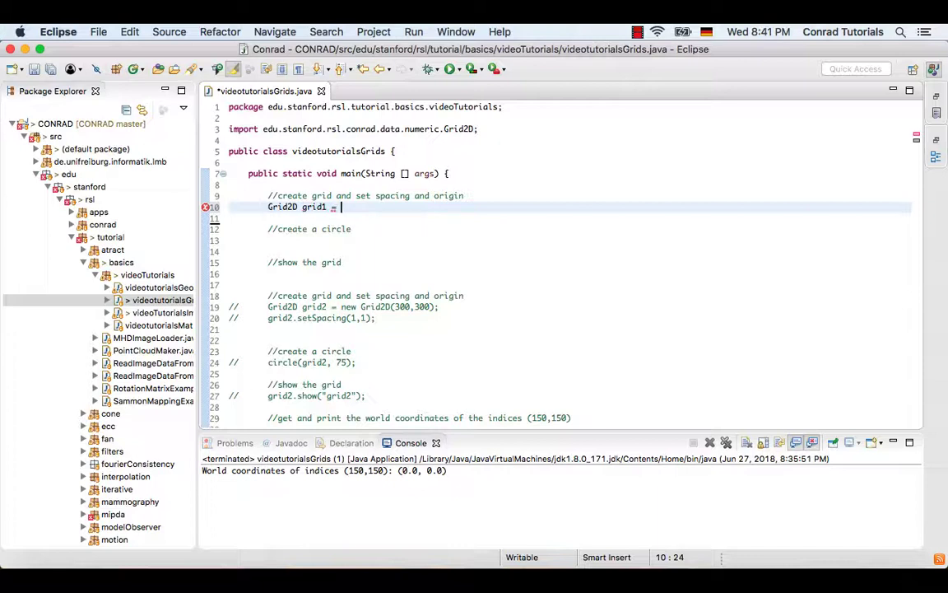
{"action": "type", "text": "new"}
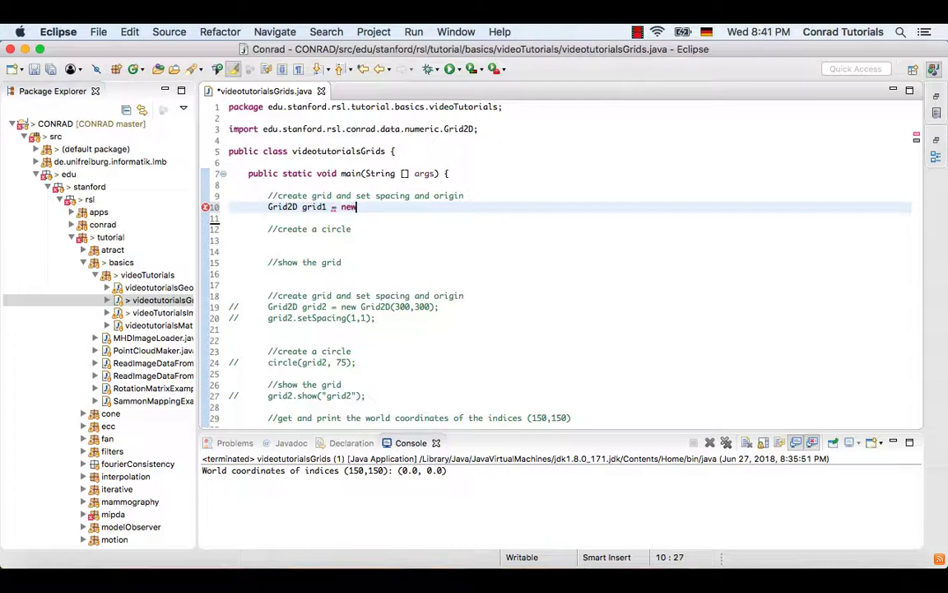
{"action": "type", "text": "Grid2D"}
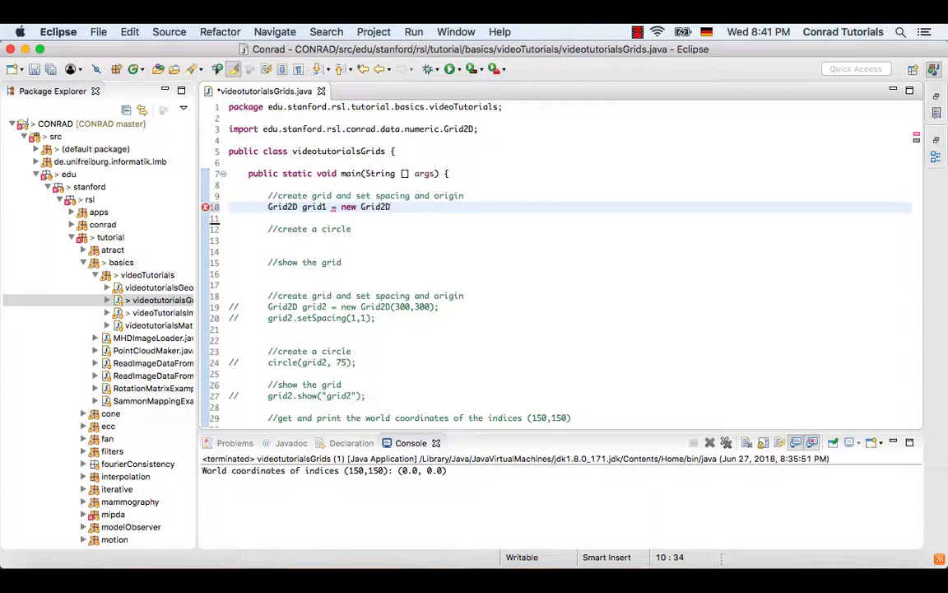
{"action": "type", "text": "(300,300);"}
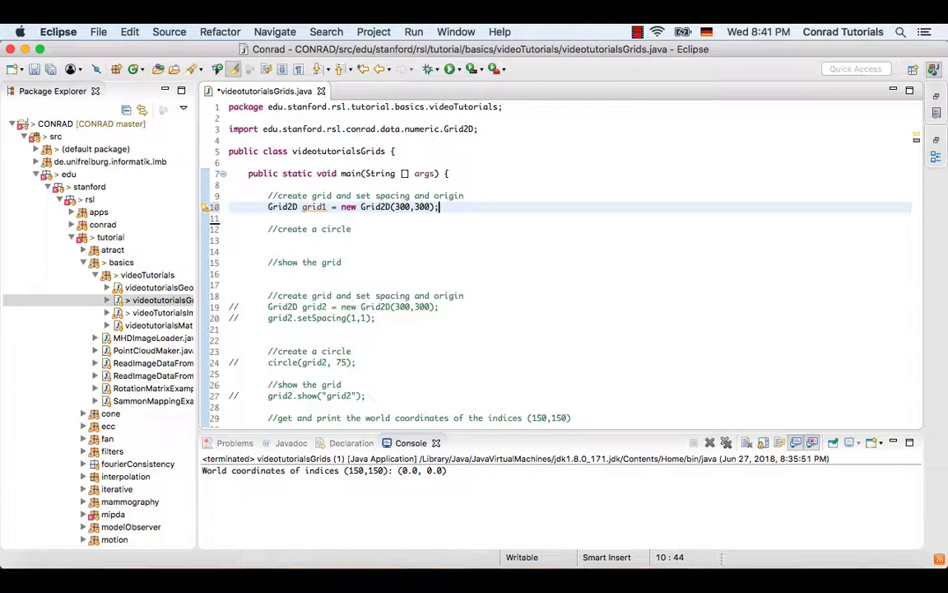
Step: Give grid1 spacing (1,1) and begin its setOrigin call via autocomplete
{"action": "type", "text": "gr"}
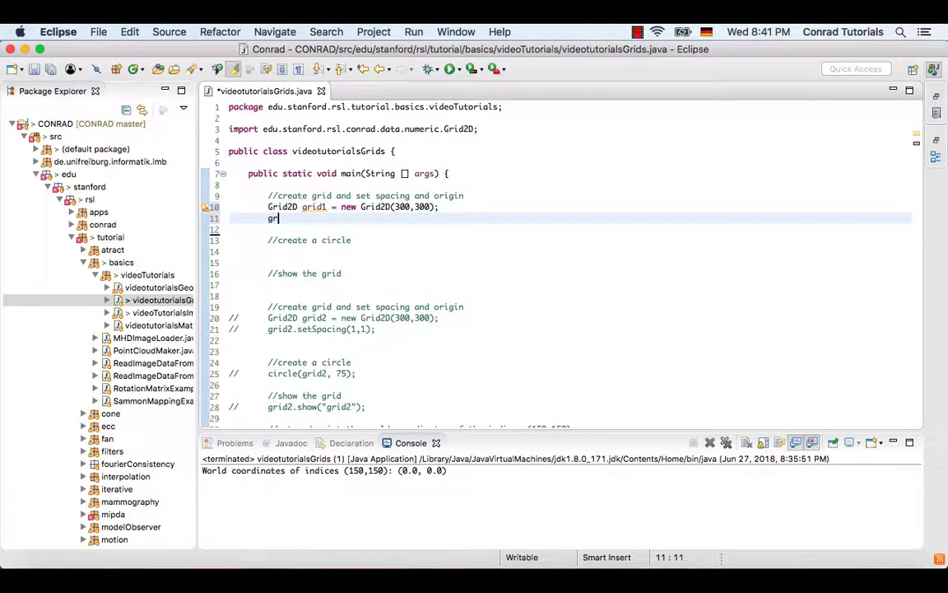
{"action": "type", "text": "id1"}
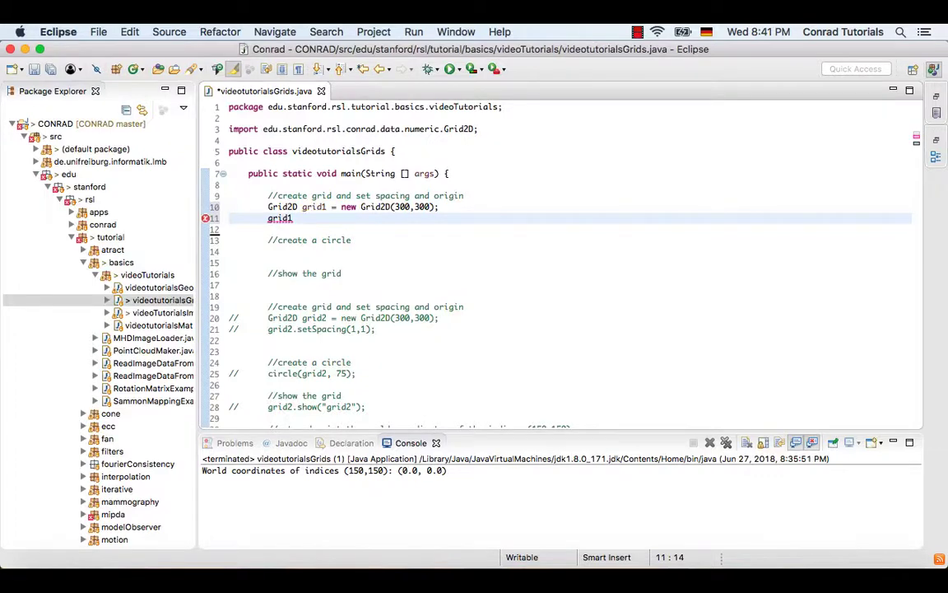
{"action": "type", "text": ".setSp"}
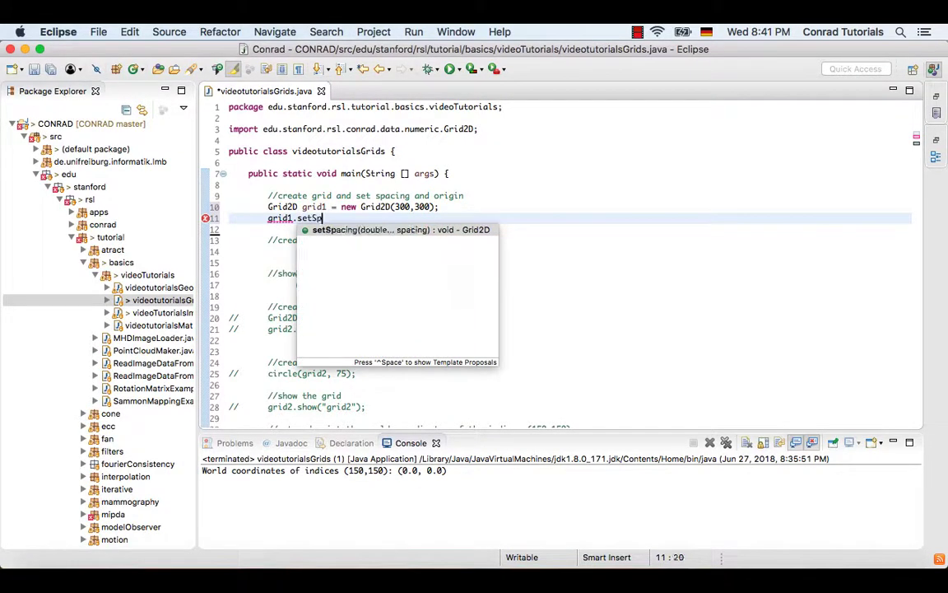
{"action": "type", "text": "acing(1,1);"}
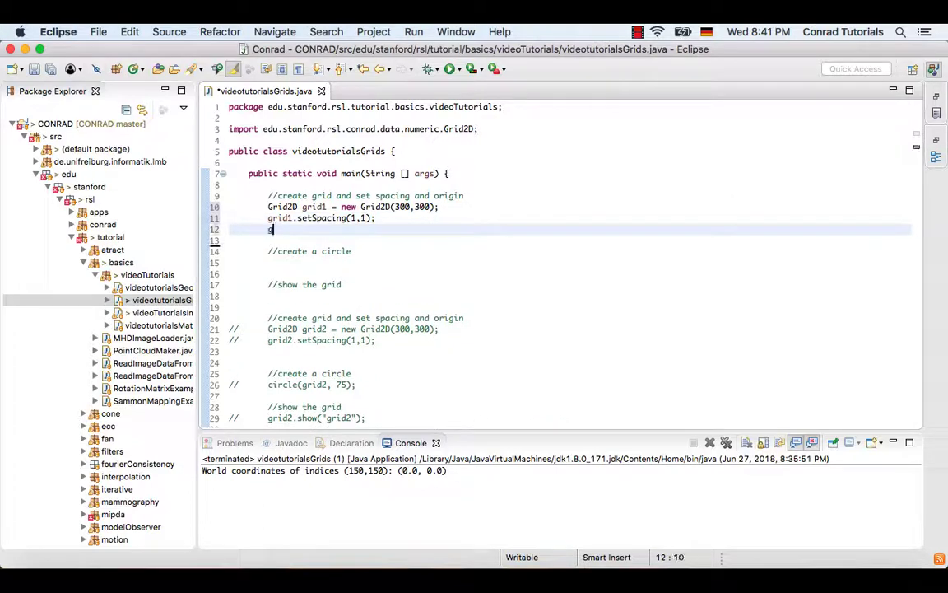
{"action": "type", "text": "rid1"}
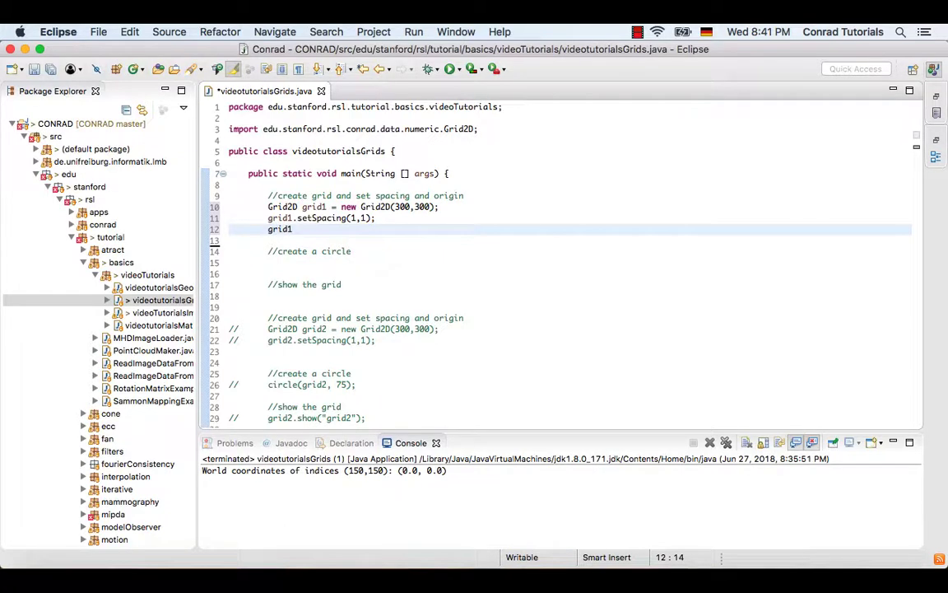
{"action": "type", "text": ".setO"}
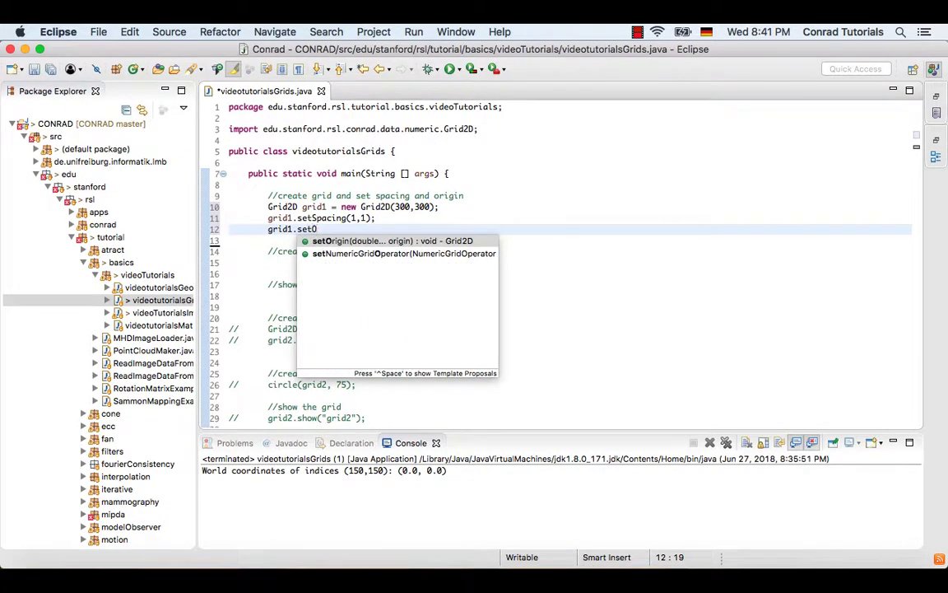
{"action": "type", "text": "Origin"}
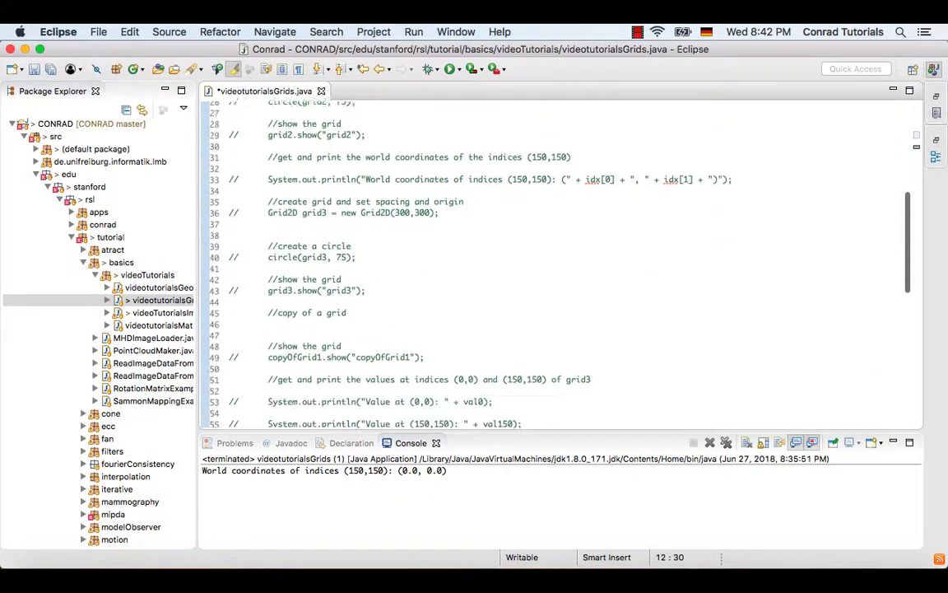
Step: Scroll through the commented code, set grid1's origin to (0,0), and start the circle line
{"action": "scroll", "scroll_direction": "down", "scroll_amount": 3}
{"action": "type", "text": "c"}
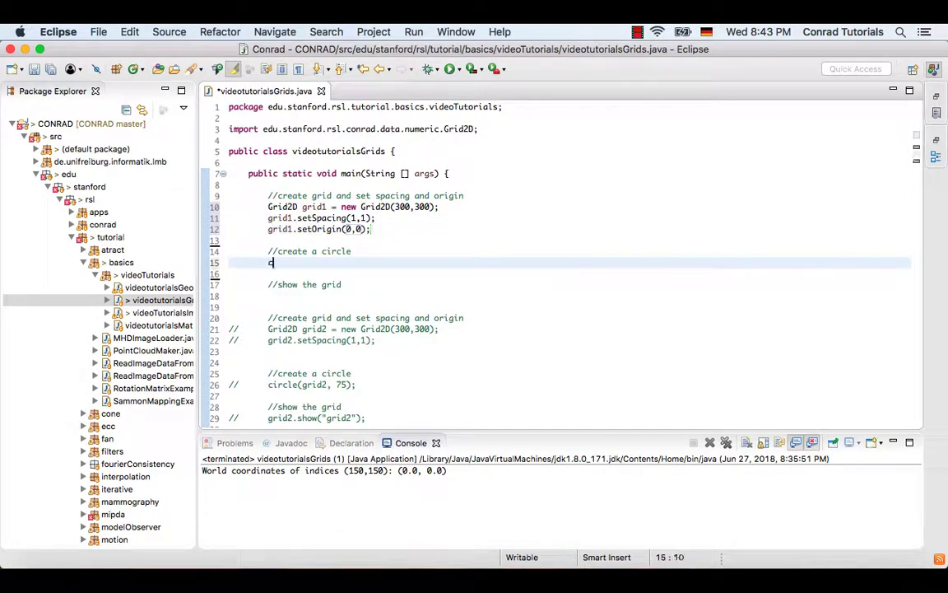
Step: Complete the circle call as circle(grid1,75) on line 15
{"action": "type", "text": "ircle(grid"}
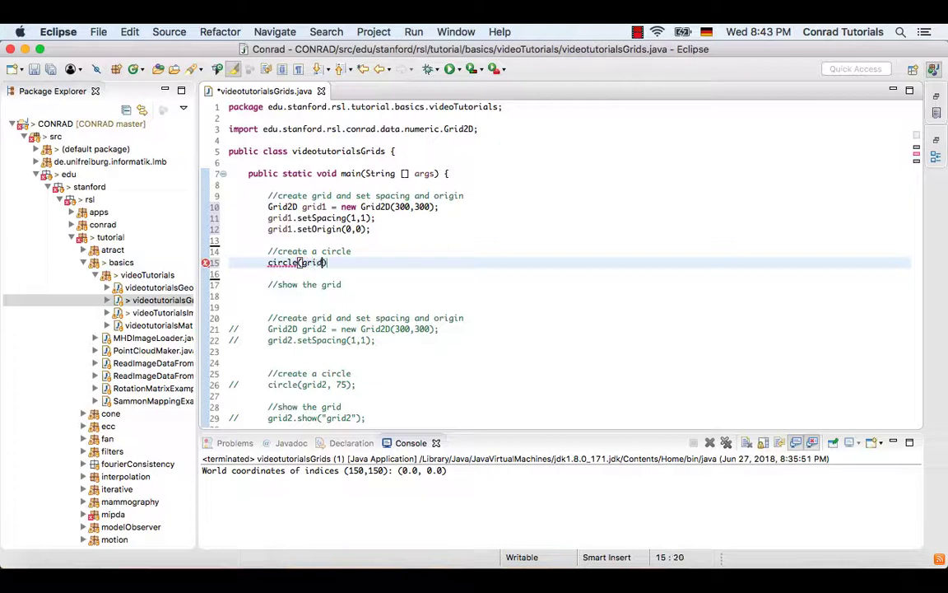
{"action": "type", "text": ", 7"}
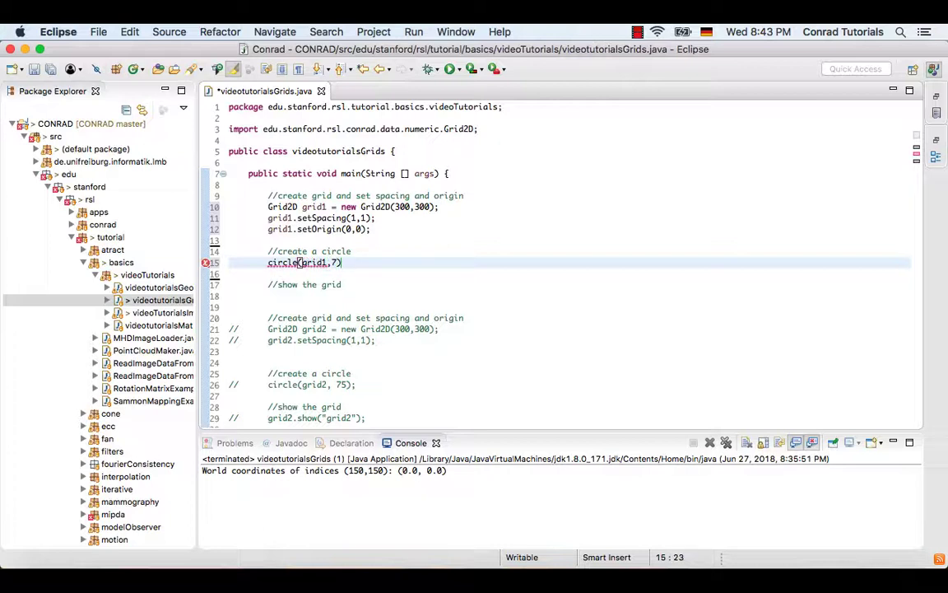
{"action": "type", "text": "5"}
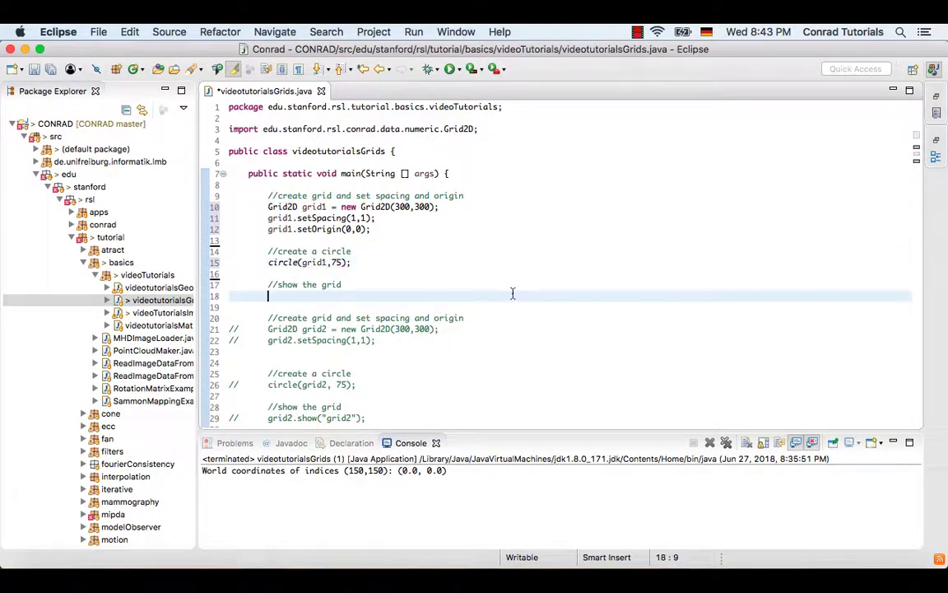
Step: Add grid1.show("grid1"); under the show the grid comment
{"action": "type", "text": "grid1"}
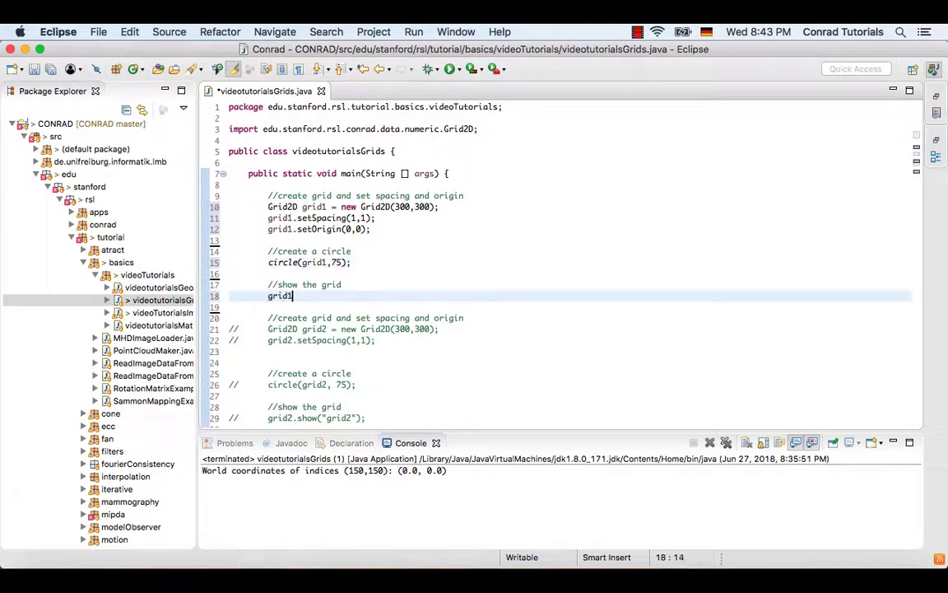
{"action": "type", "text": ".show("}
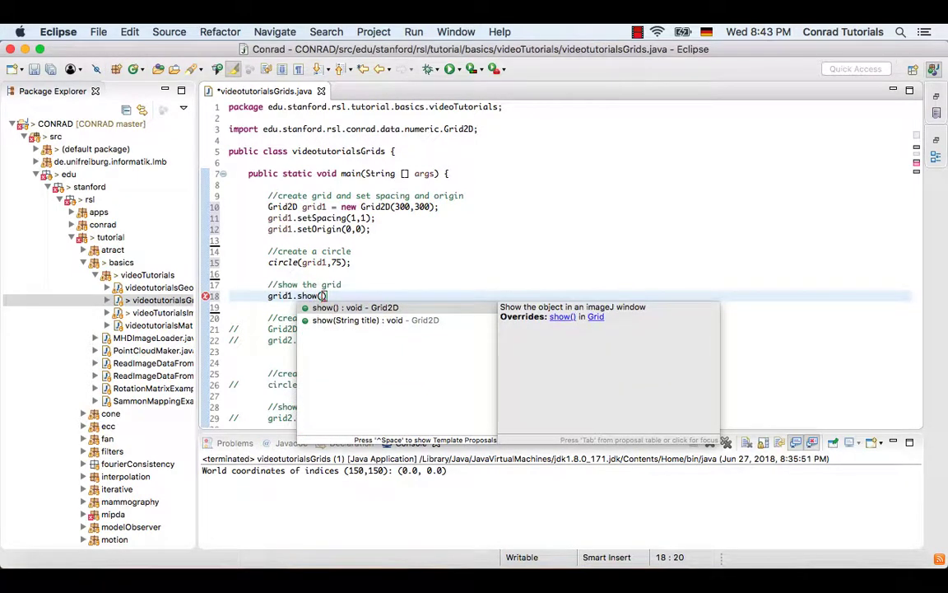
{"action": "type", "text": "\""}
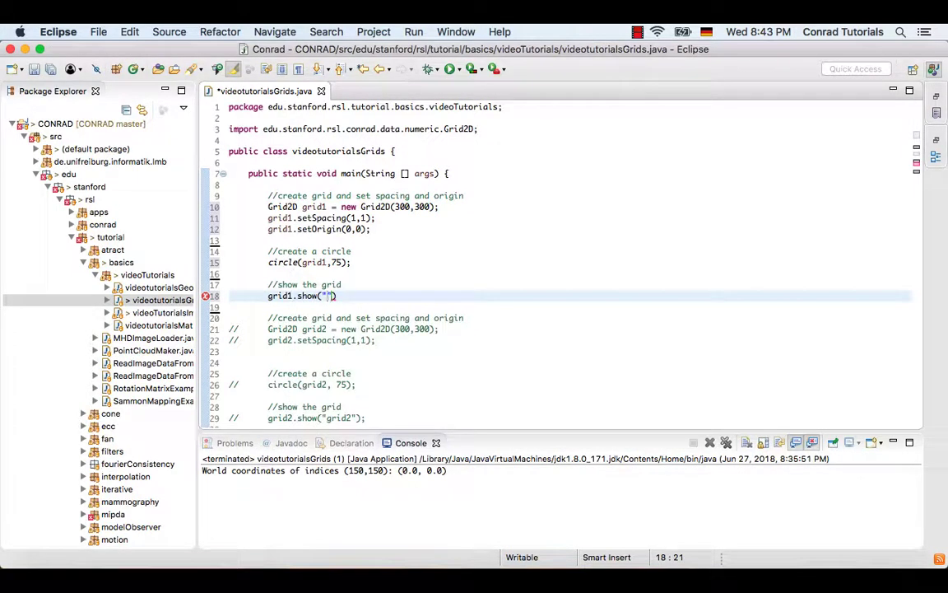
{"action": "type", "text": "gri"}
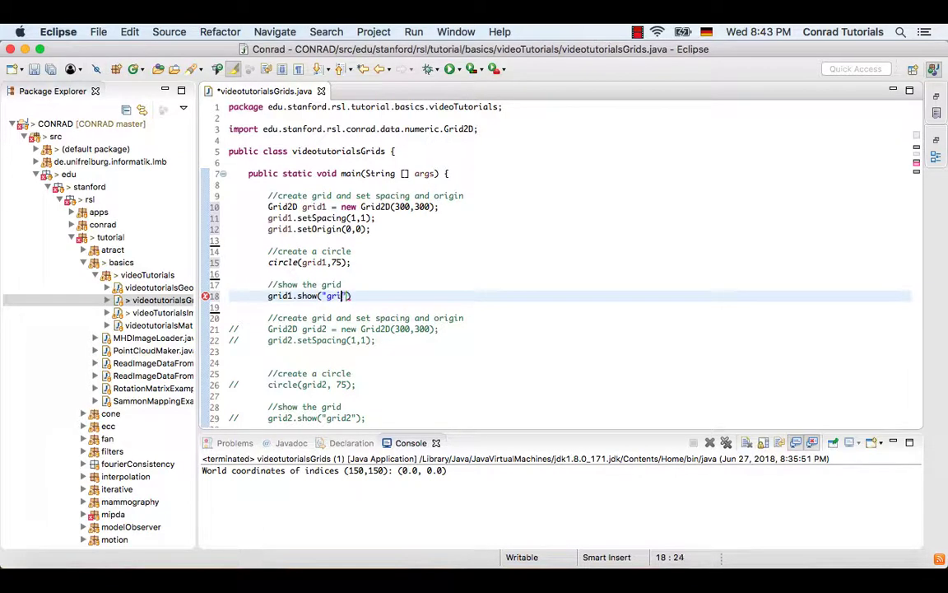
{"action": "type", "text": "d1"}
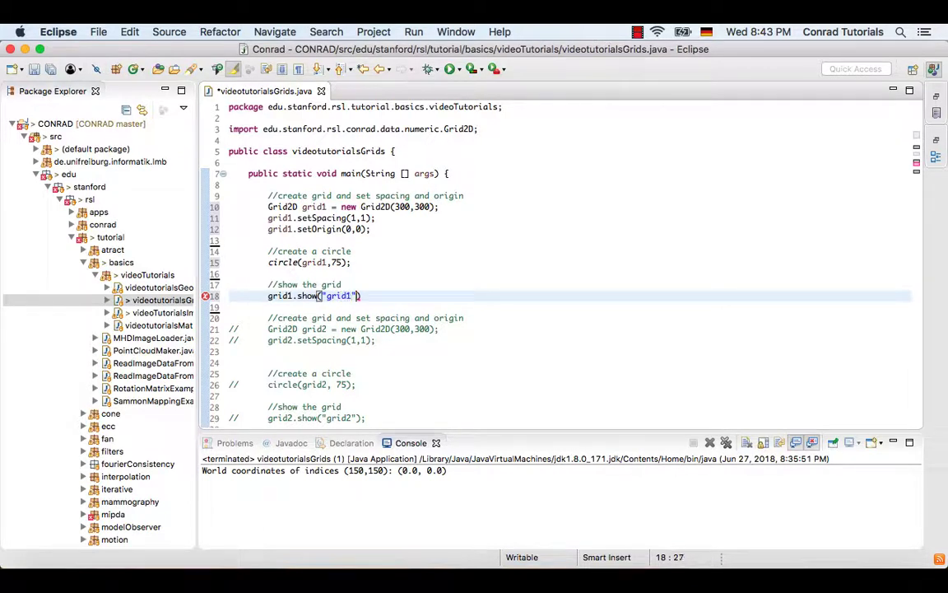
{"action": "type", "text": ";"}
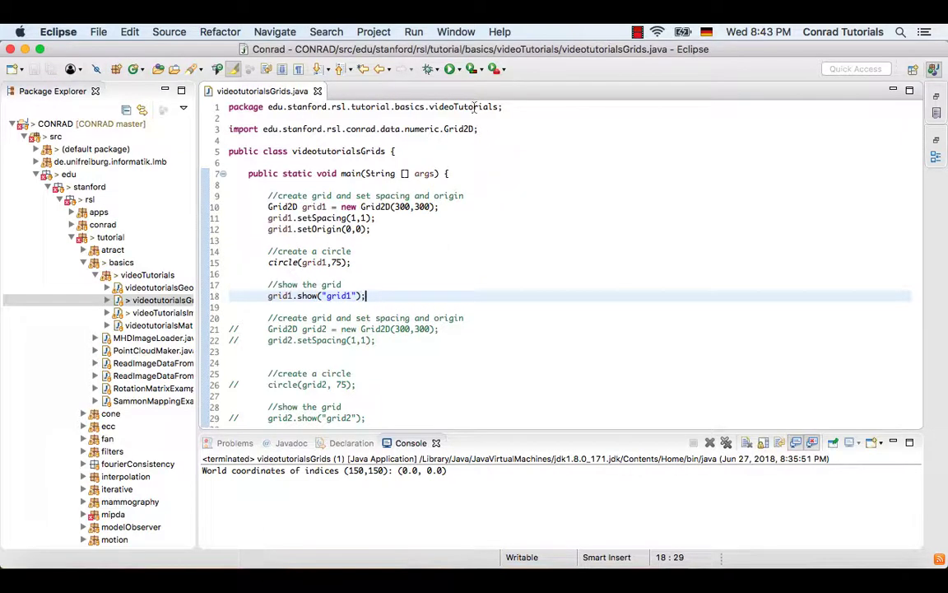
Step: Return to the videotutorialsGrids.java editor showing the grid1 code
{"action": "left_click", "coordinate": [450, 68]}
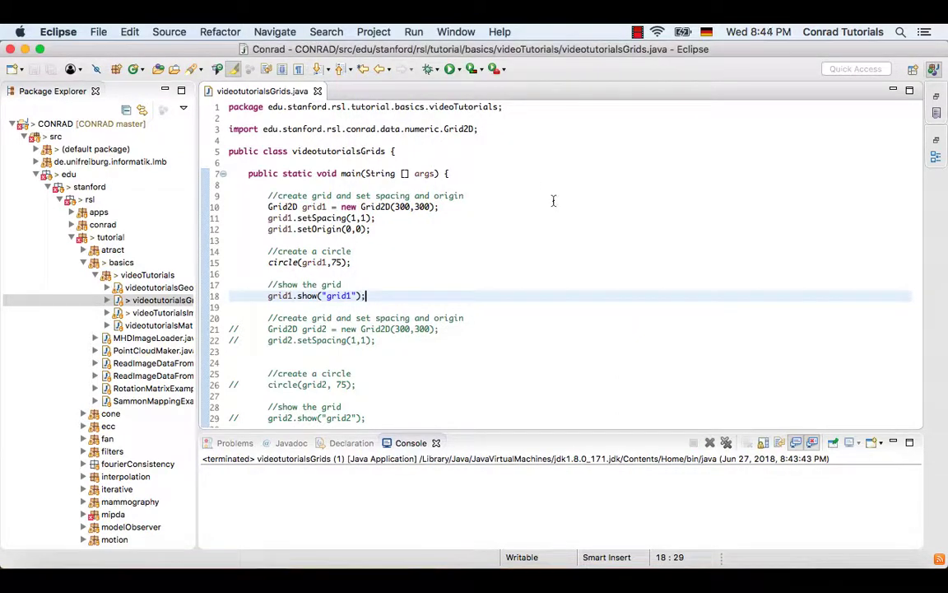
Step: Uncomment the grid2 lines and add grid2.setOrigin(-150,-150); after setSpacing
{"action": "scroll", "scroll_direction": "down", "scroll_amount": 3}
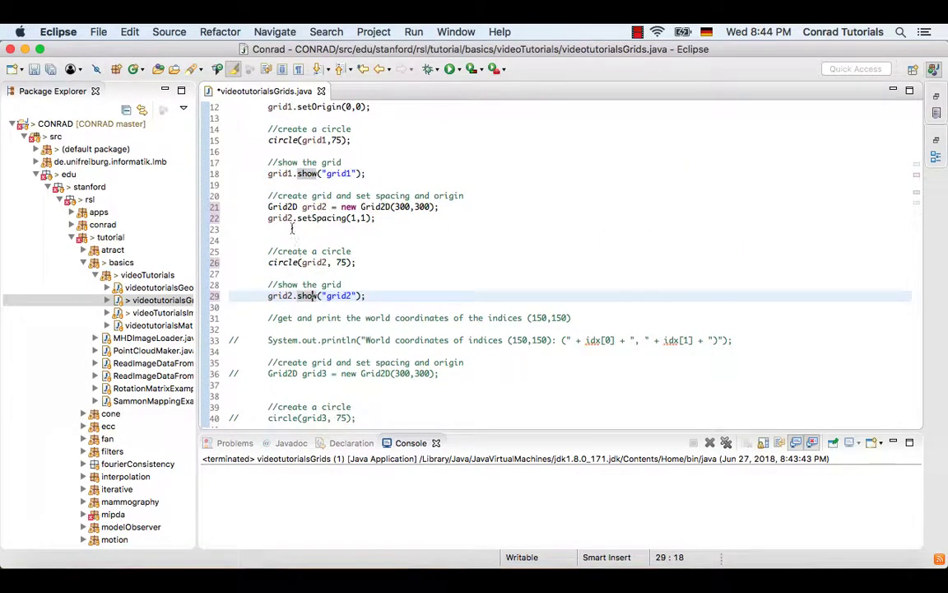
{"action": "left_click", "coordinate": [272, 229]}
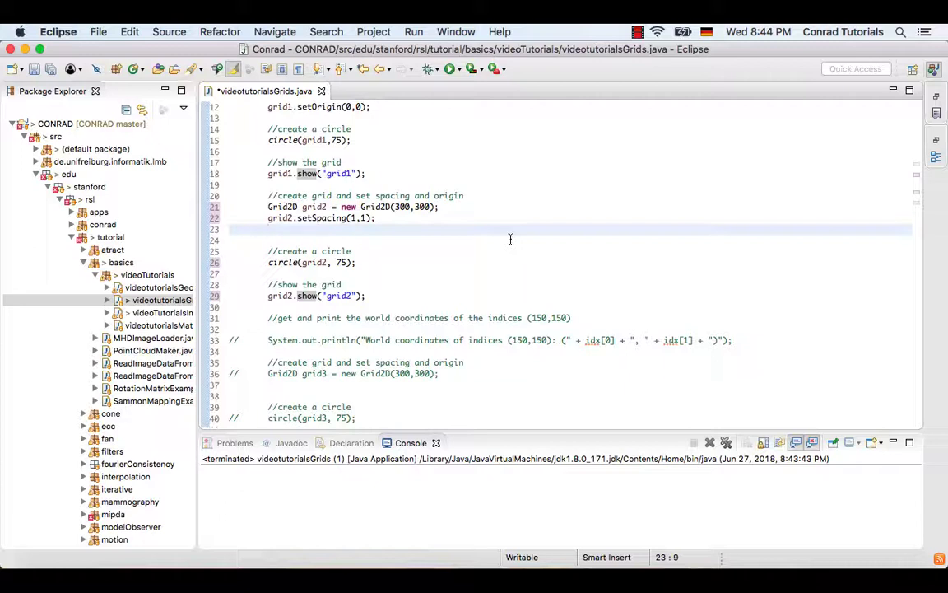
{"action": "left_click", "coordinate": [268, 229]}
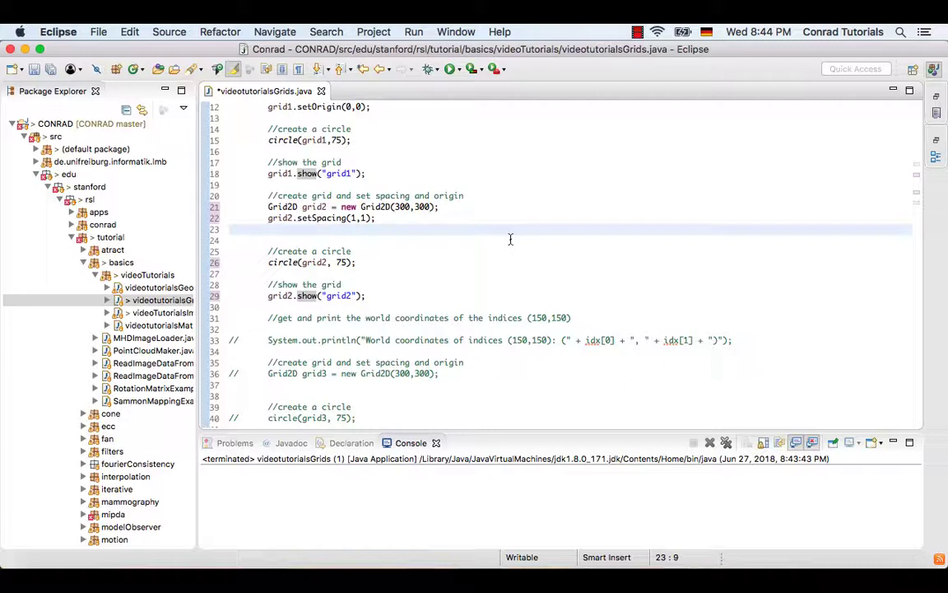
{"action": "type", "text": "gri"}
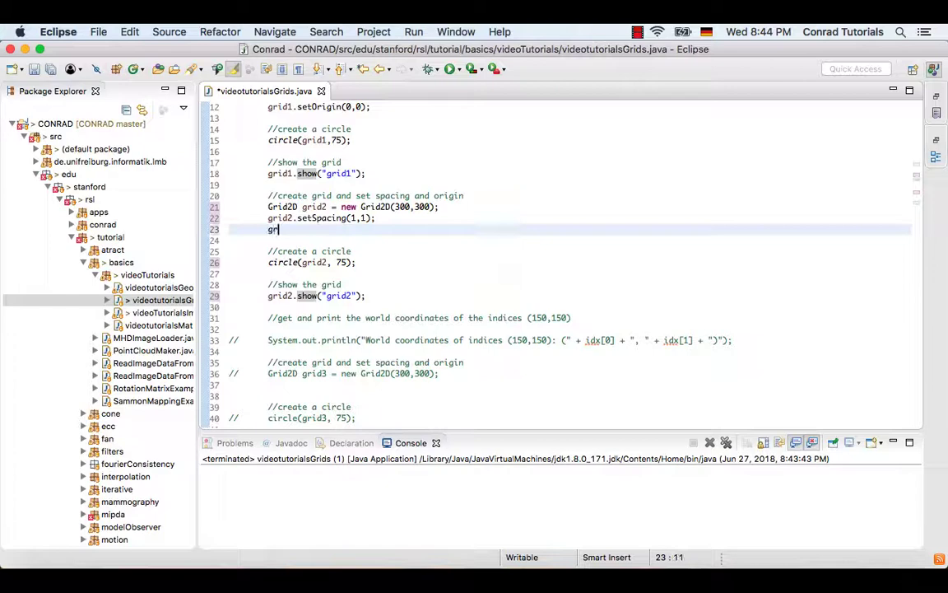
{"action": "type", "text": "id2"}
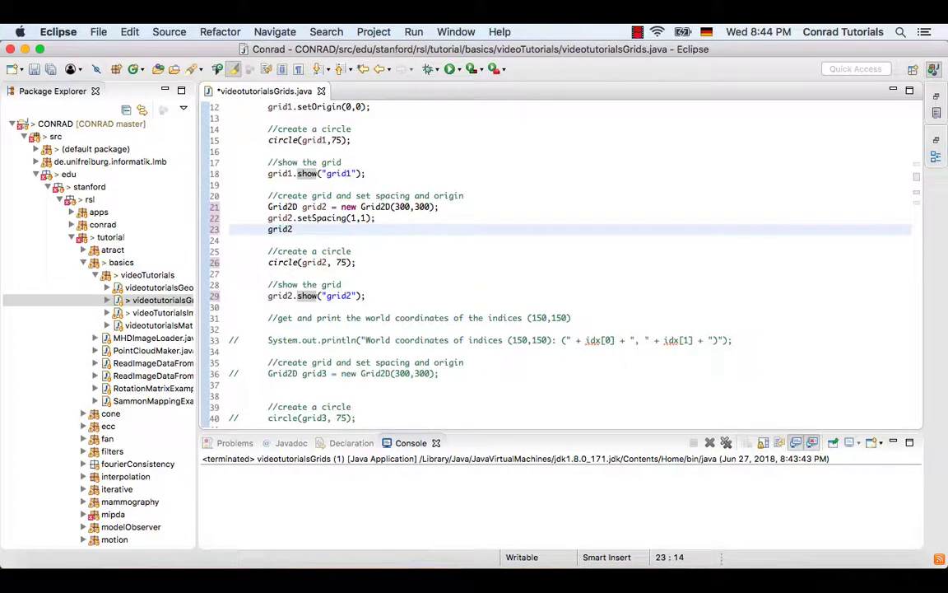
{"action": "type", "text": ".setOrigin(0);"}
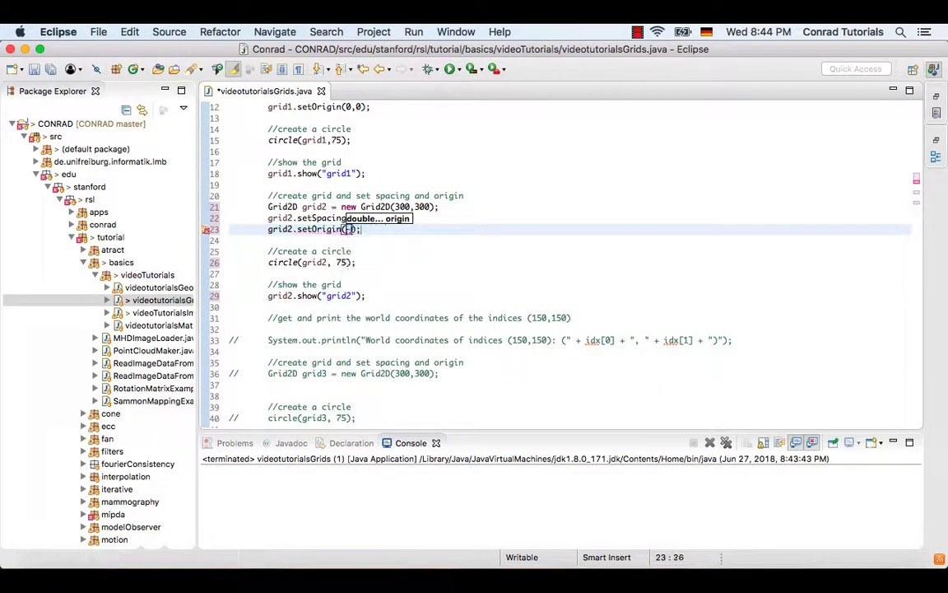
{"action": "type", "text": "-150,"}
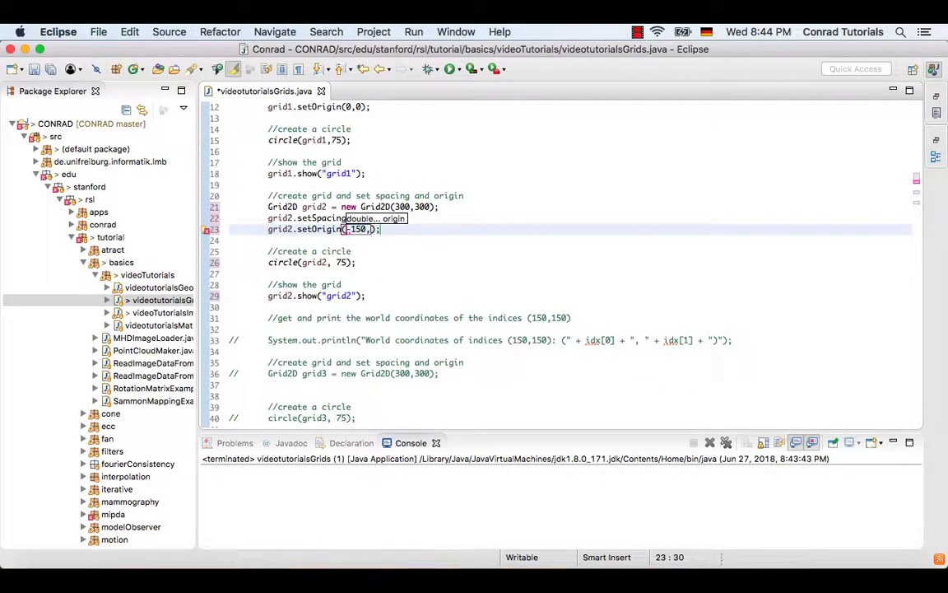
{"action": "type", "text": "-150"}
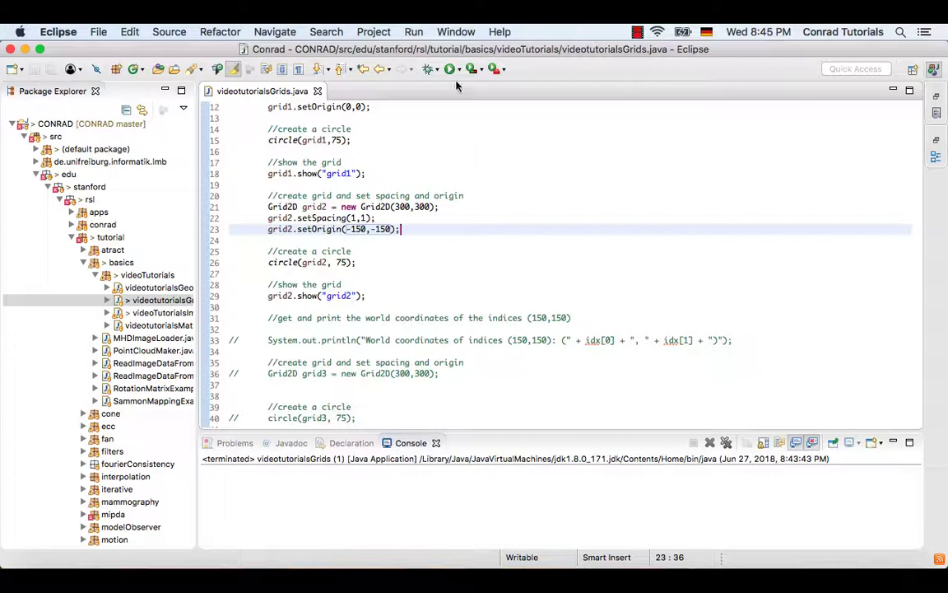
Step: Run the program, view the grid1 image window, then close it
{"action": "left_click", "coordinate": [449, 68]}
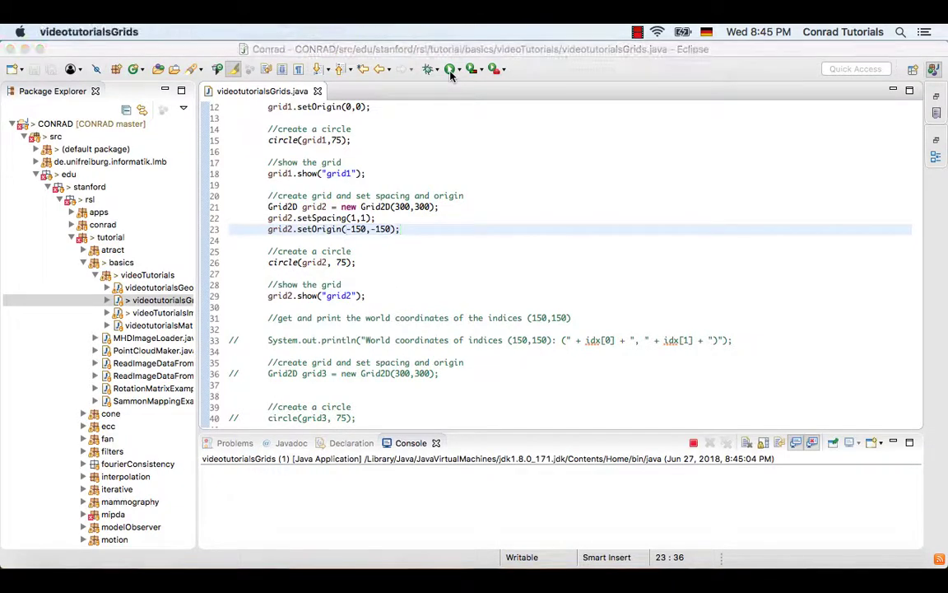
{"action": "left_click", "coordinate": [449, 69]}
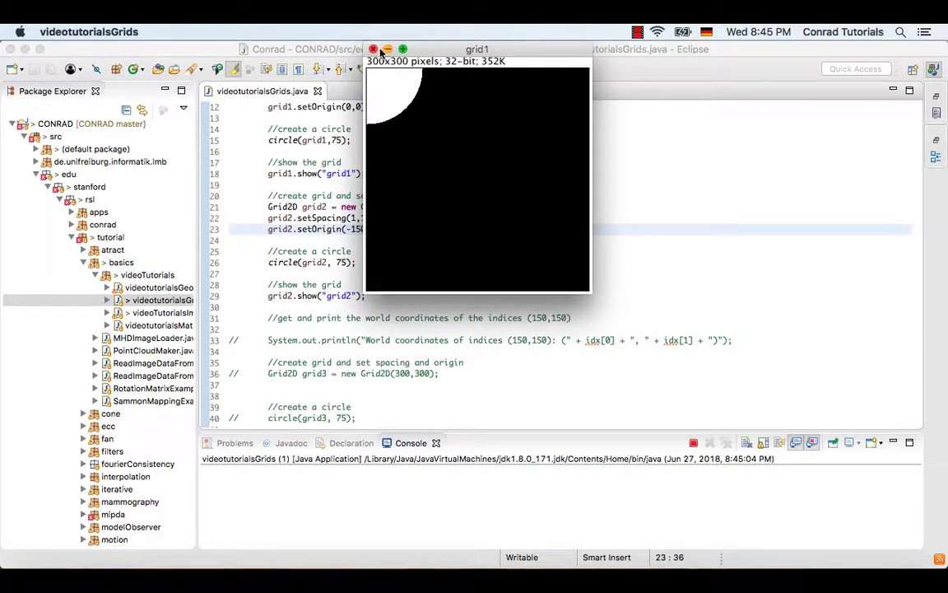
{"action": "left_click", "coordinate": [373, 49]}
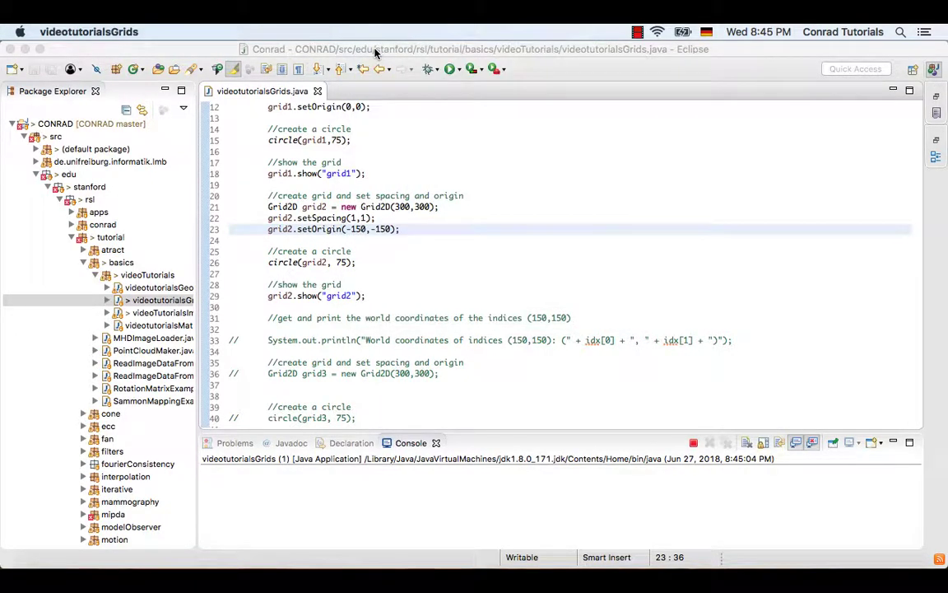
{"action": "scroll", "scroll_direction": "down", "scroll_amount": 3}
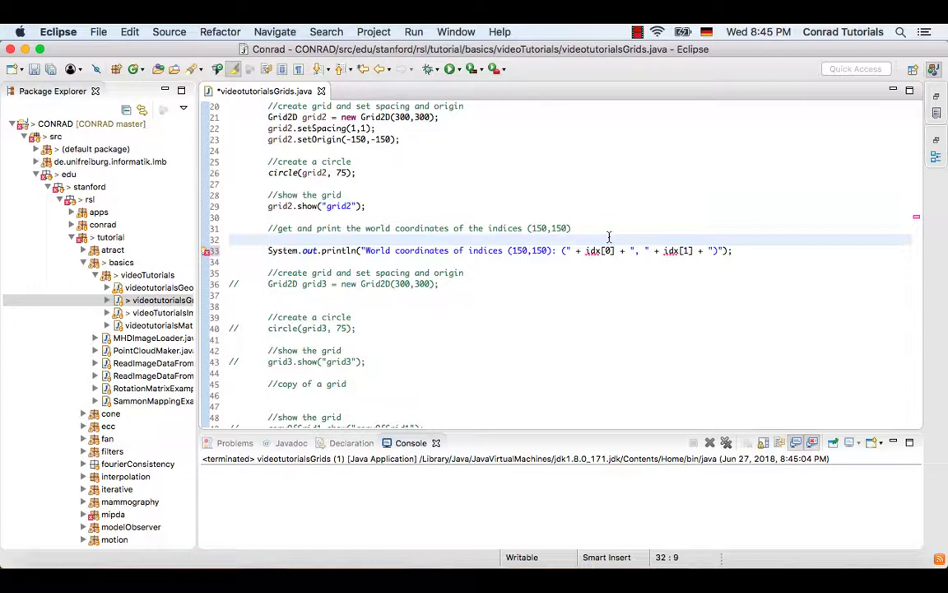
Step: Add double[] idx = grid2.indexToPhysical(150, 150); above the uncommented println line
{"action": "type", "text": "doubl"}
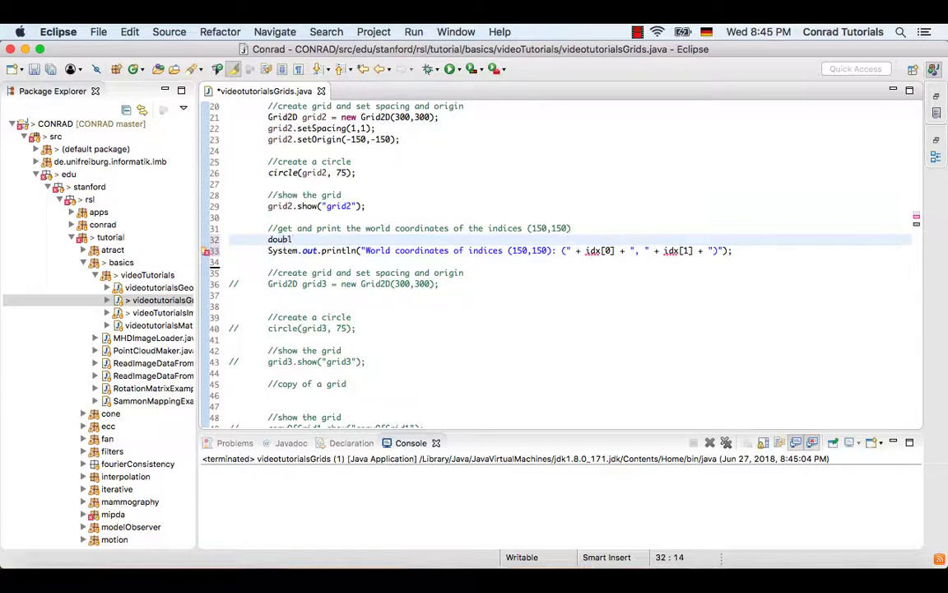
{"action": "type", "text": "e"}
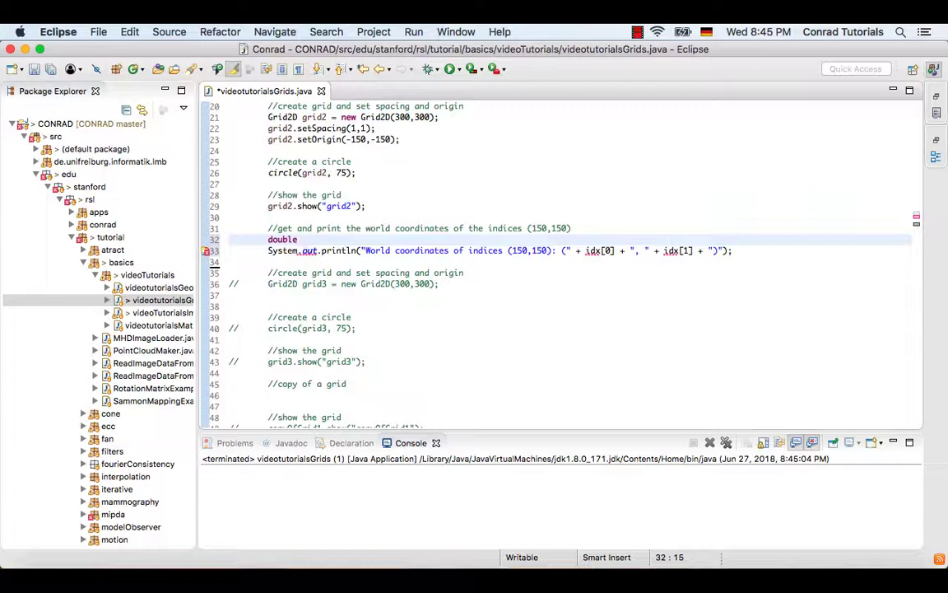
{"action": "type", "text": "[]"}
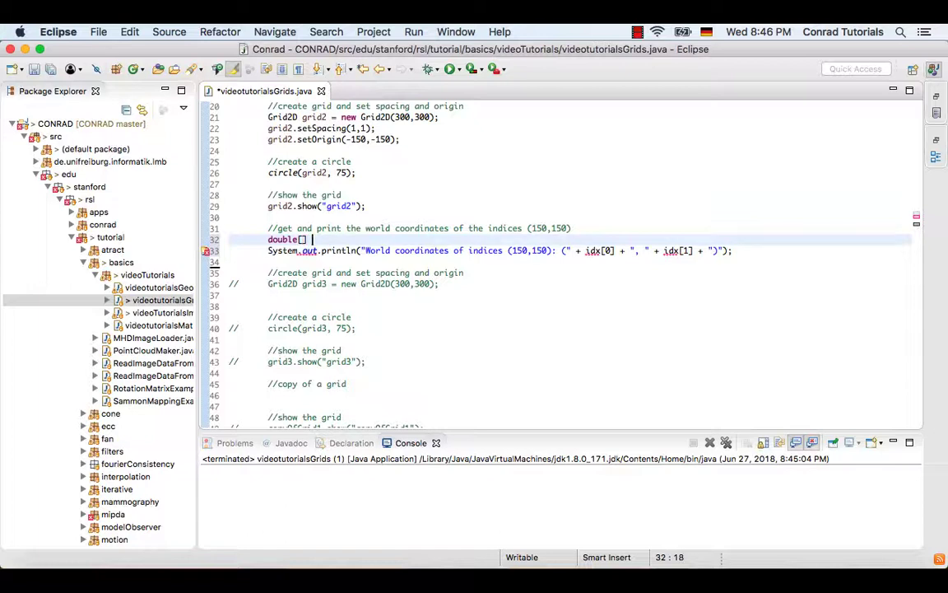
{"action": "type", "text": "idx"}
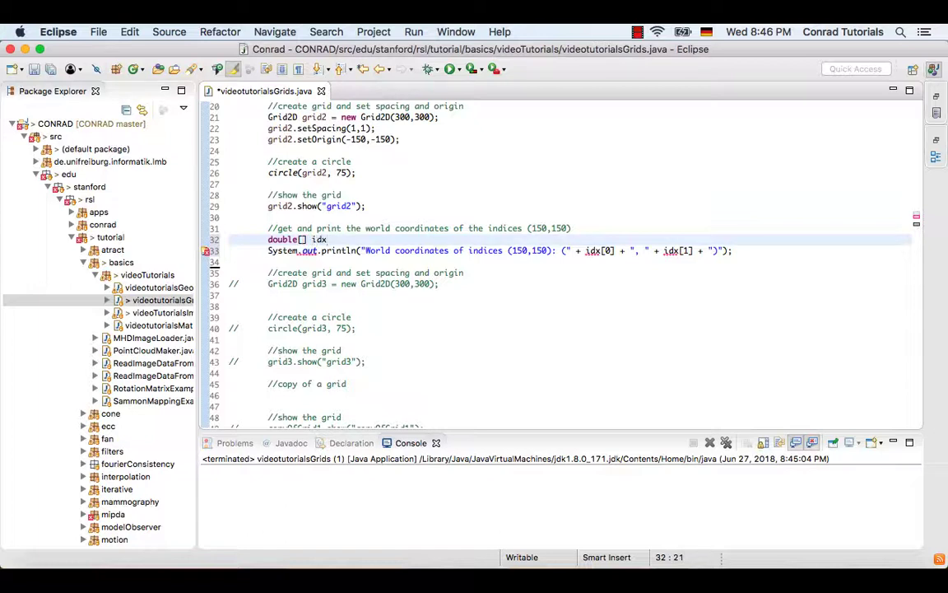
{"action": "type", "text": "="}
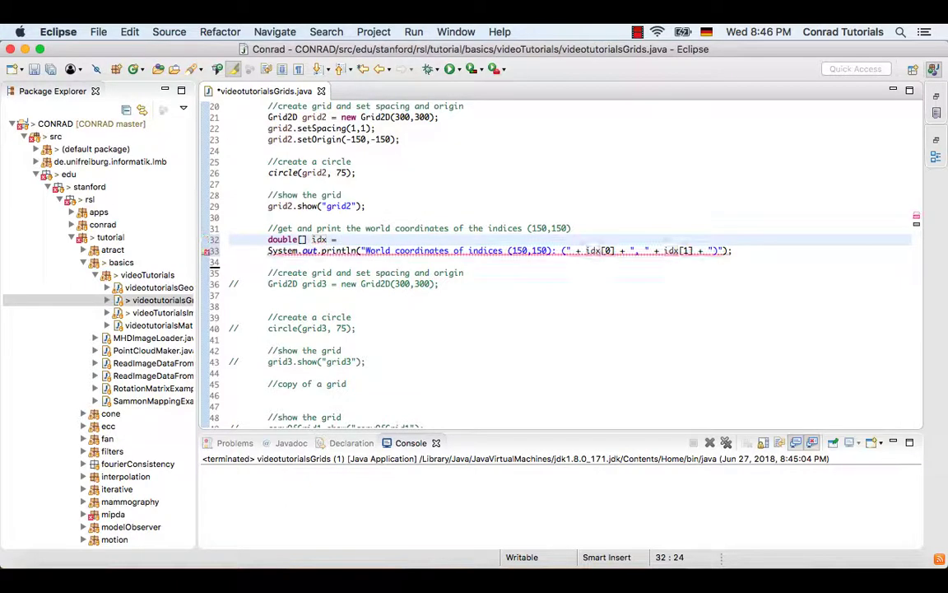
{"action": "type", "text": "grid"}
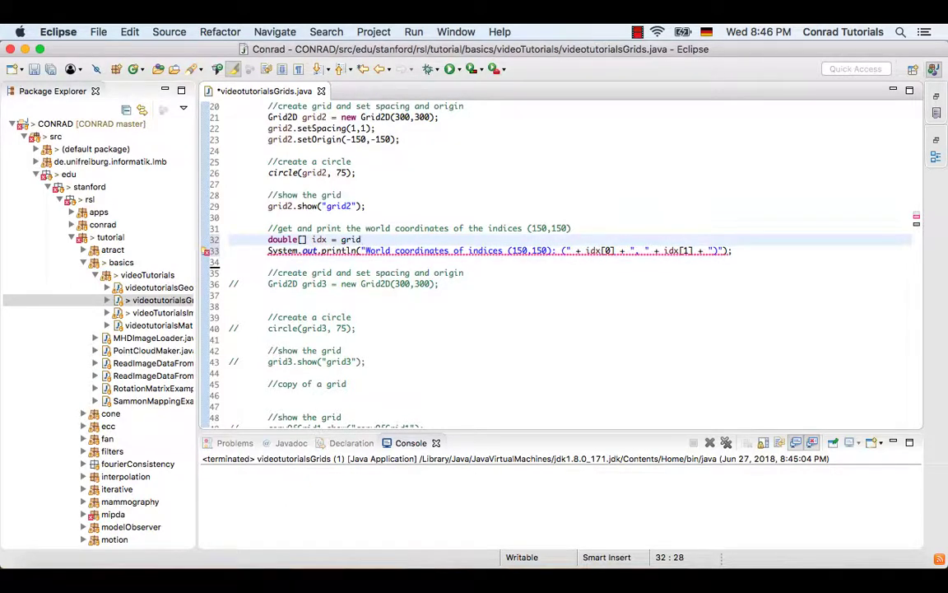
{"action": "type", "text": "grid2.i"}
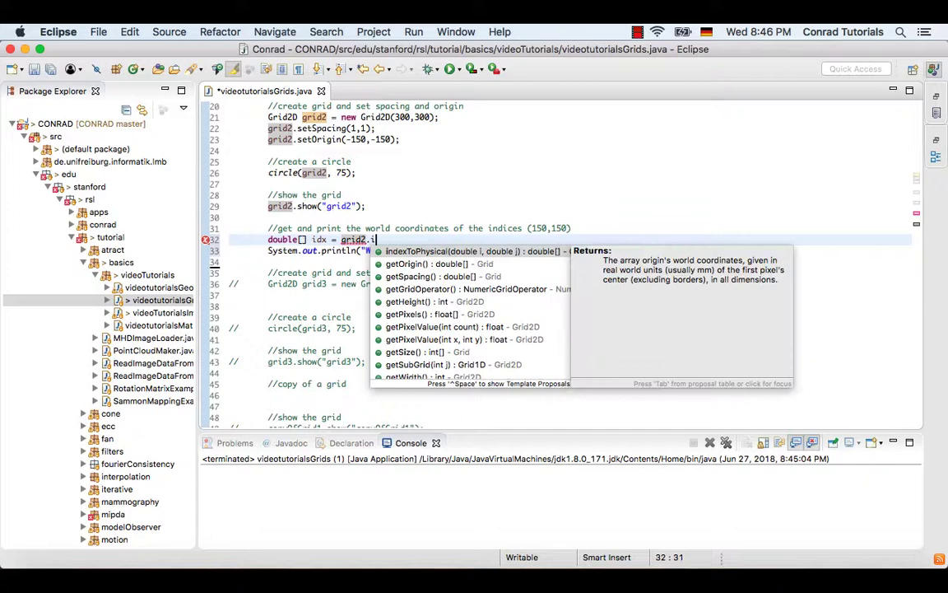
{"action": "type", "text": "ndex"}
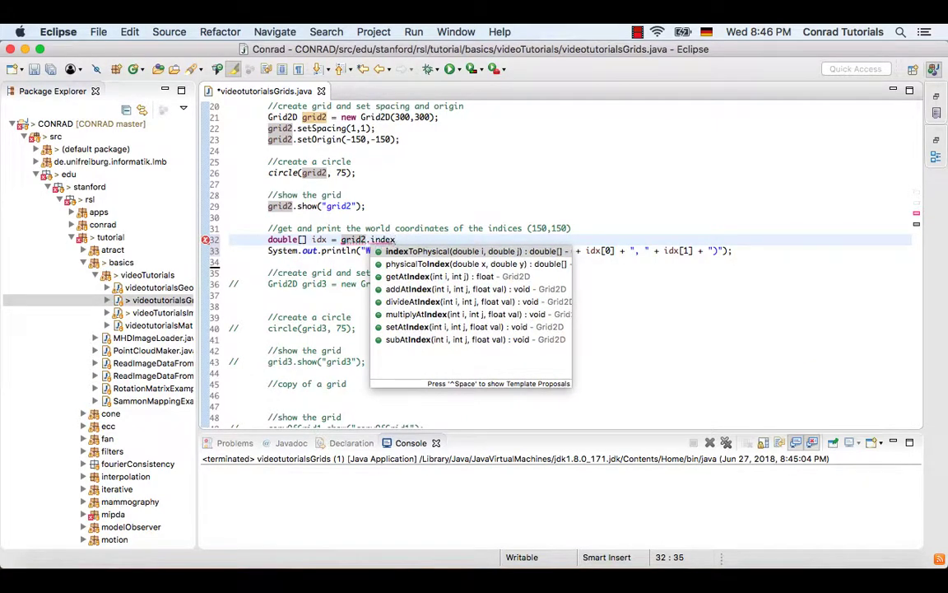
{"action": "type", "text": "ToP"}
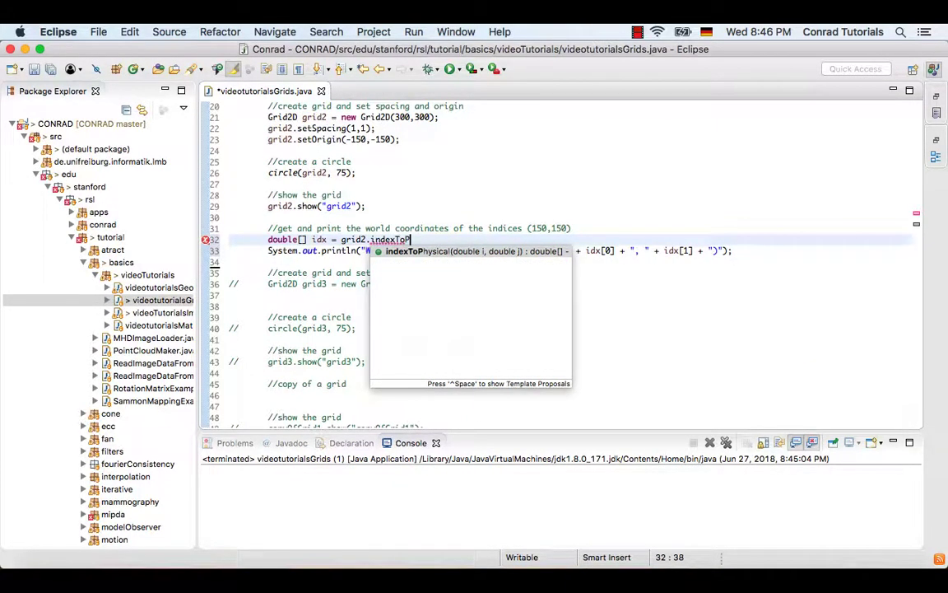
{"action": "type", "text": "hysic"}
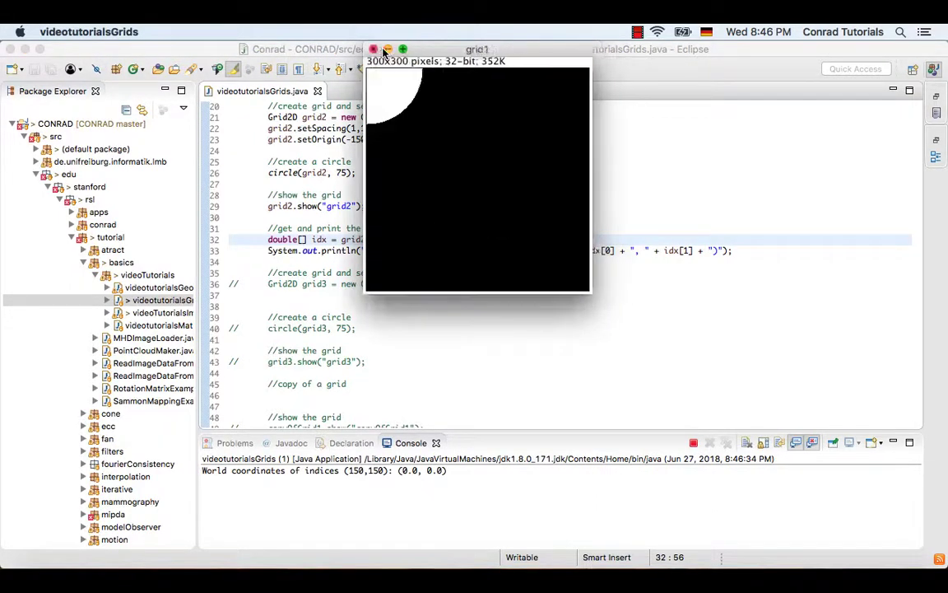
Step: Close the grid1 image and read World coordinates (0.0, 0.0) in the Console
{"action": "left_click", "coordinate": [373, 49]}
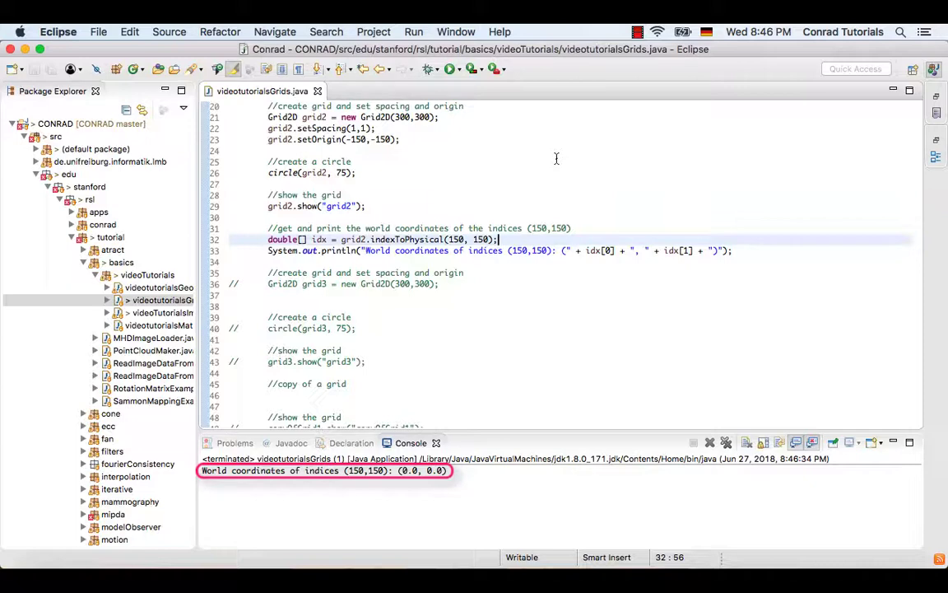
{"action": "scroll", "scroll_direction": "down", "scroll_amount": 3}
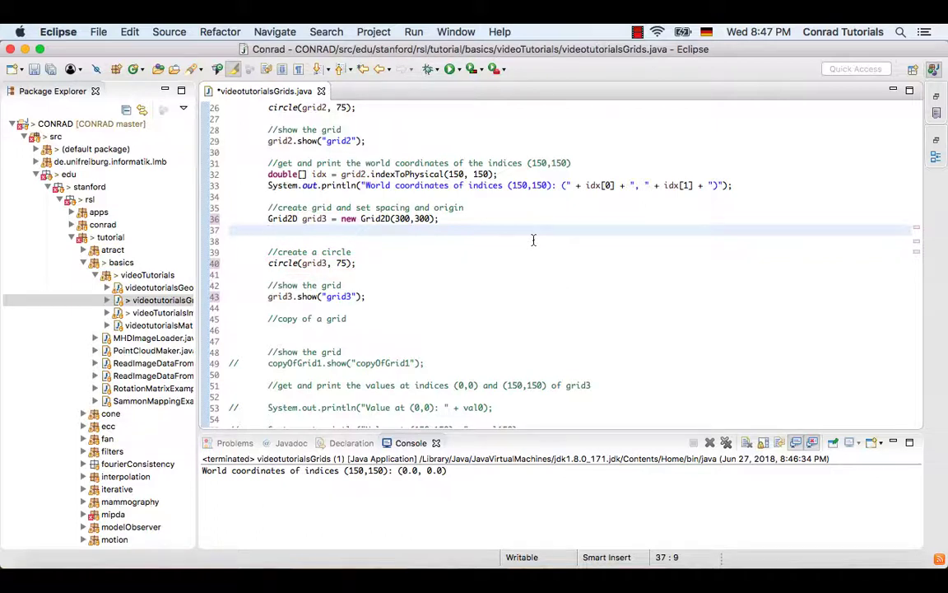
Step: Add grid3.setSpacing(2,1); and grid3.setOrigin(-300,-150); below grid3's declaration, then save
{"action": "type", "text": "grid3.setSp"}
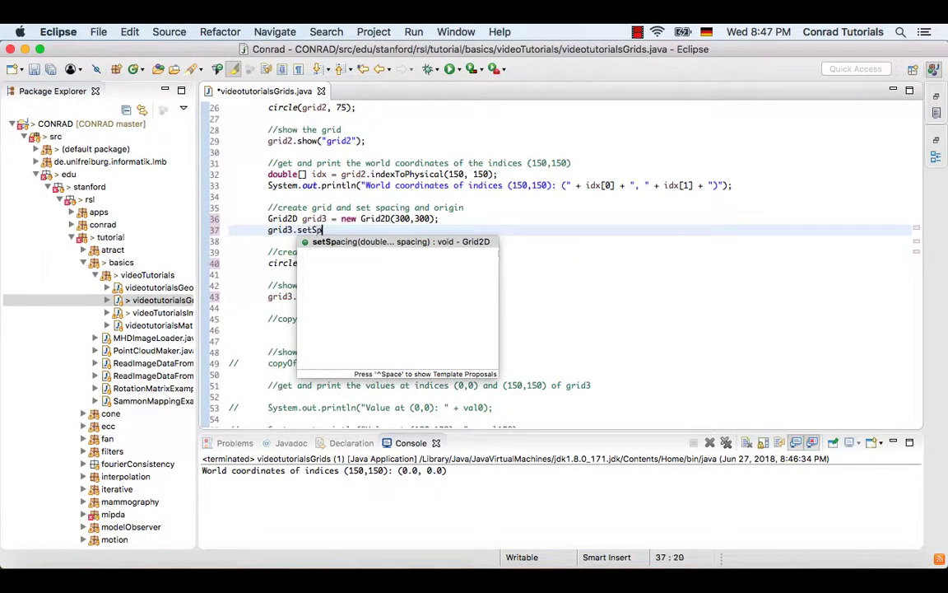
{"action": "type", "text": "acing(2,1);"}
{"action": "left_click", "coordinate": [589, 241]}
{"action": "type", "text": "grid3.se"}
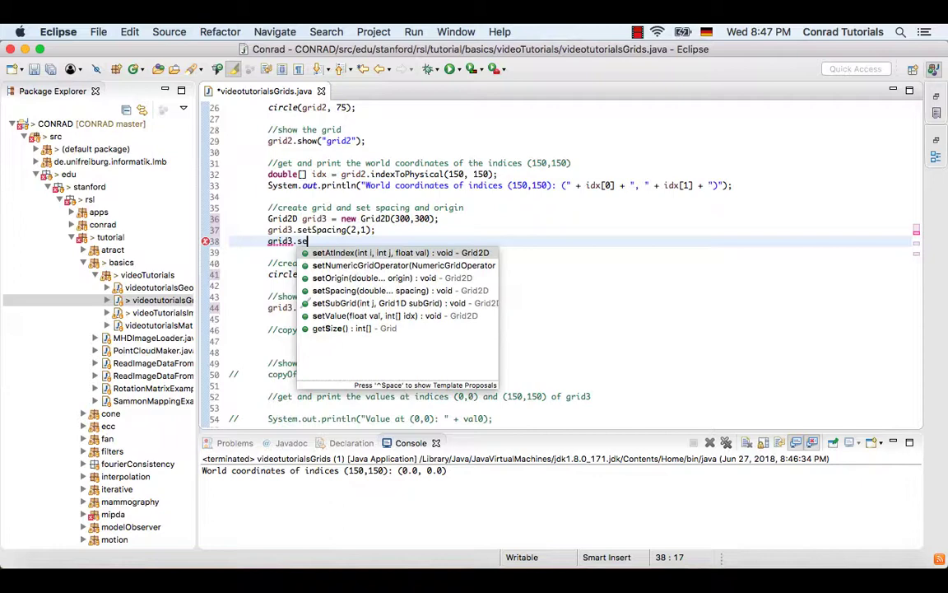
{"action": "type", "text": "Origin(-300);"}
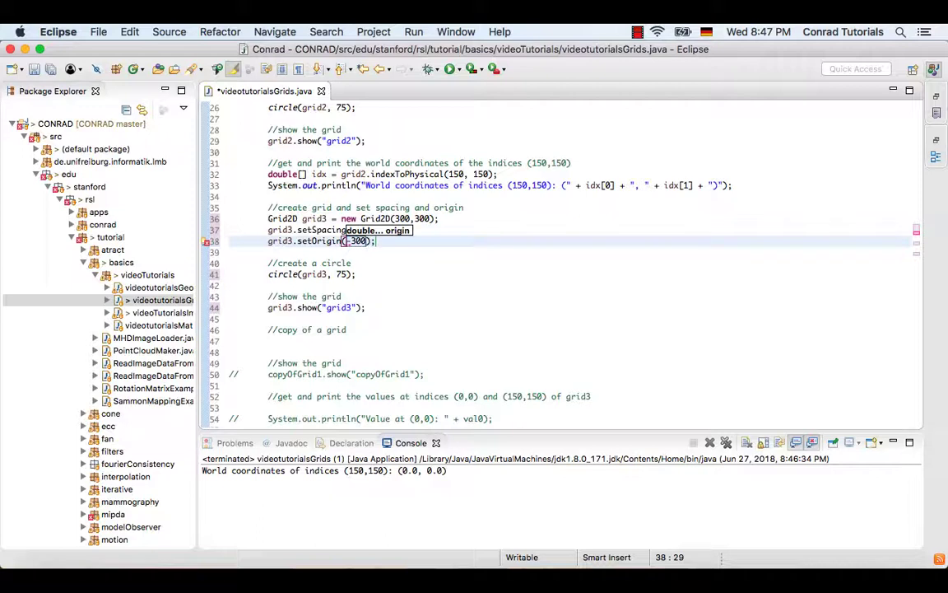
{"action": "type", "text": ",-150"}
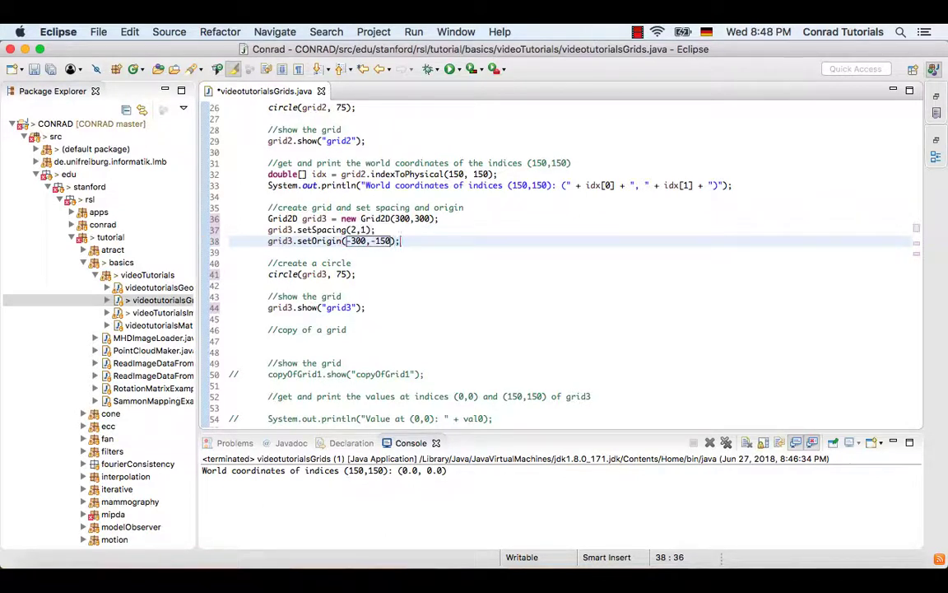
{"action": "key", "text": "cmd+s"}
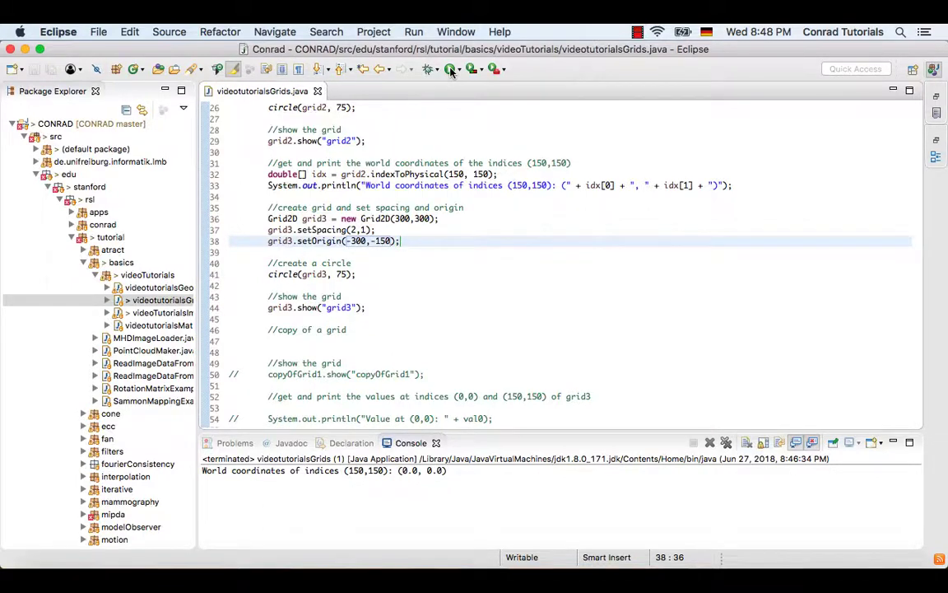
Step: Run the grids program and close the grid1 image window
{"action": "left_click", "coordinate": [450, 69]}
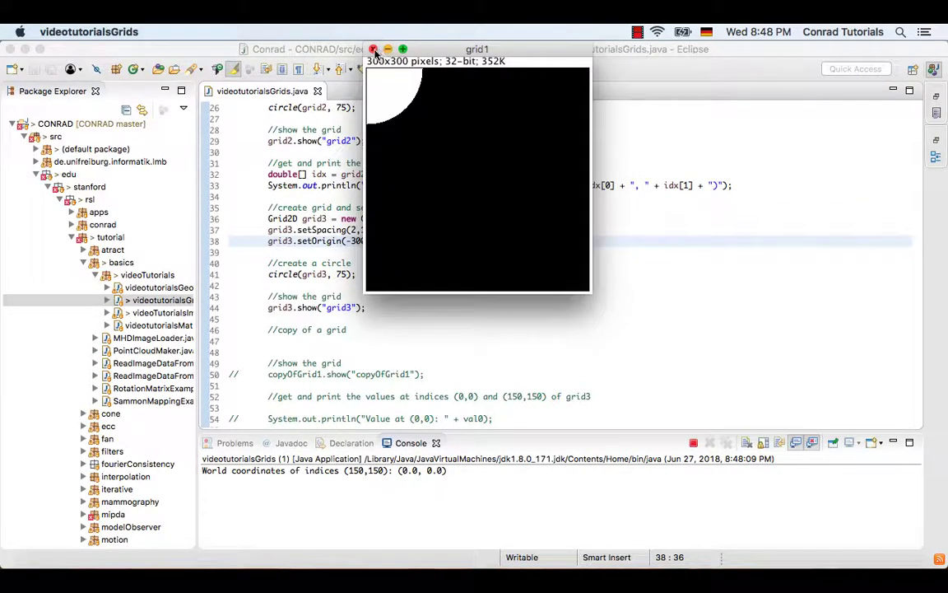
{"action": "left_click", "coordinate": [373, 48]}
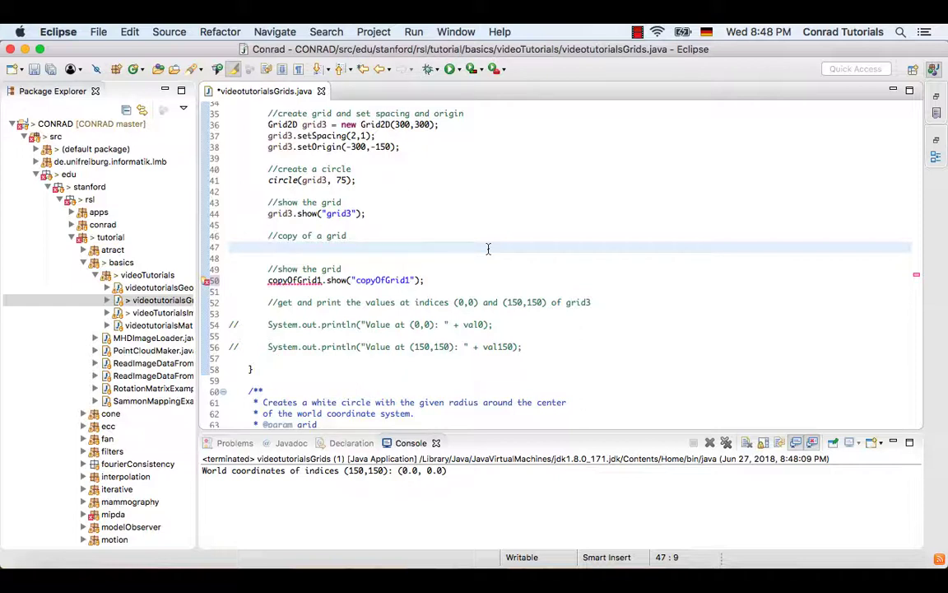
Step: Declare Grid2D copyOfGrid1 = new Grid2D(grid1); on line 47 under the copy comment
{"action": "type", "text": "Grid2D"}
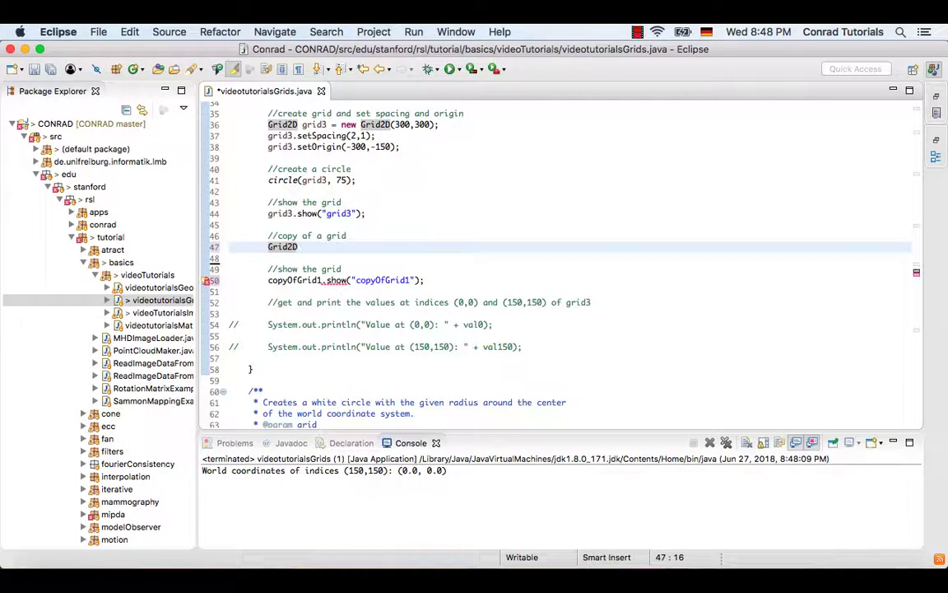
{"action": "type", "text": "copyOfGrid1"}
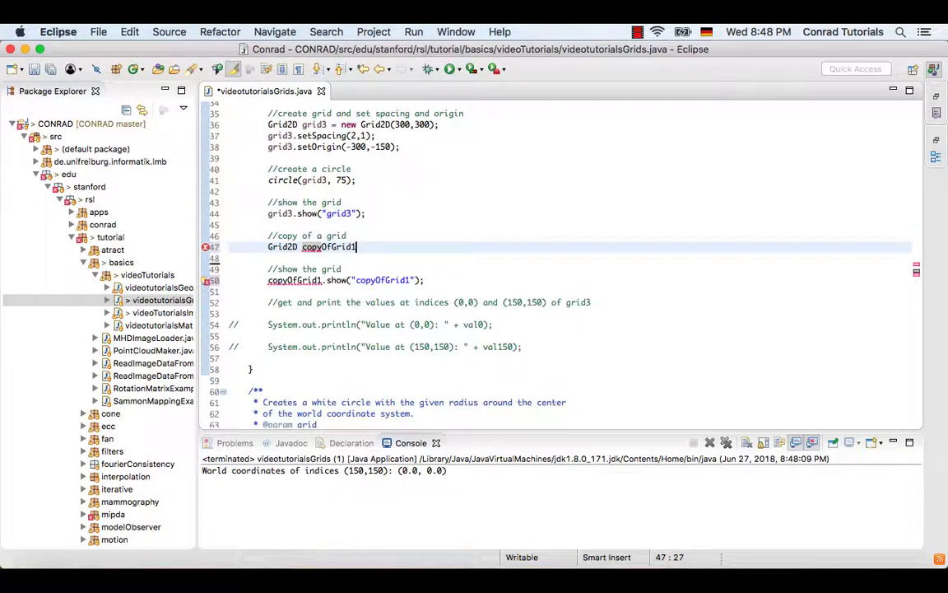
{"action": "type", "text": "= new Gri"}
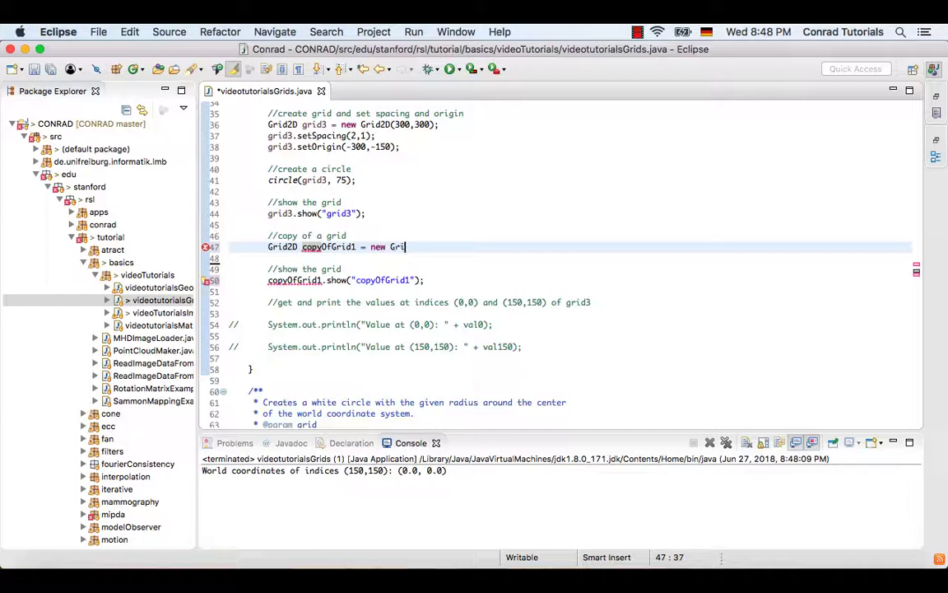
{"action": "type", "text": "d2"}
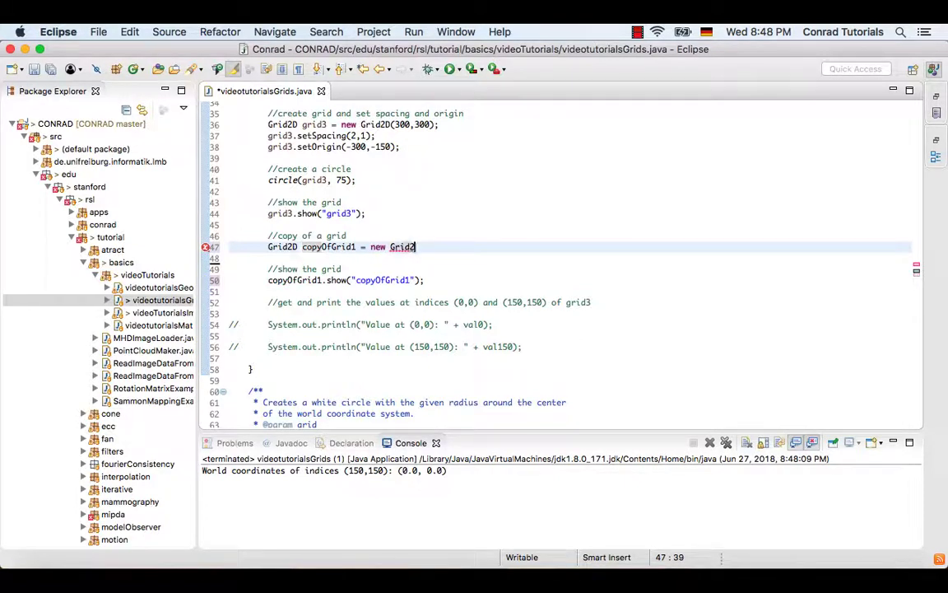
{"action": "type", "text": "(grid1"}
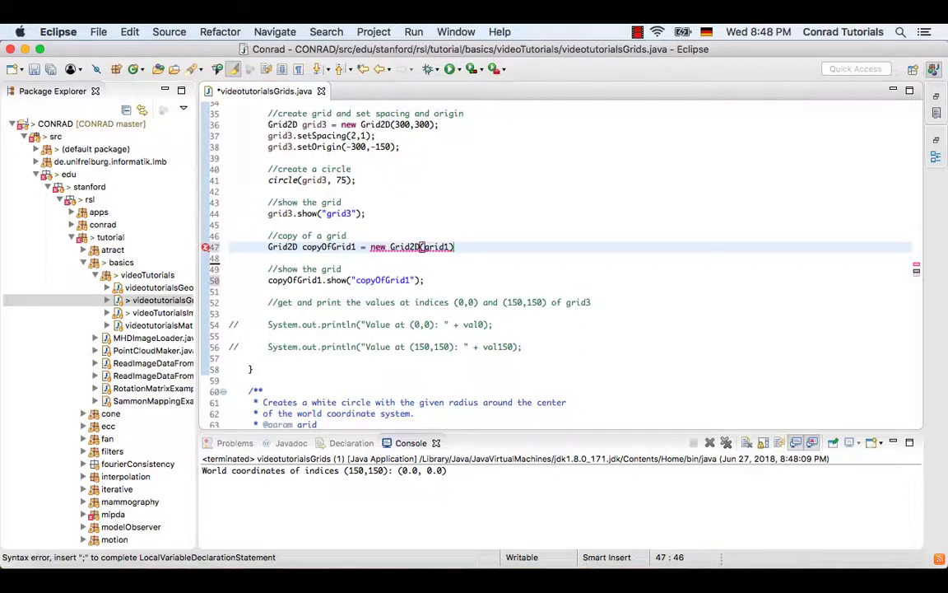
{"action": "type", "text": ";"}
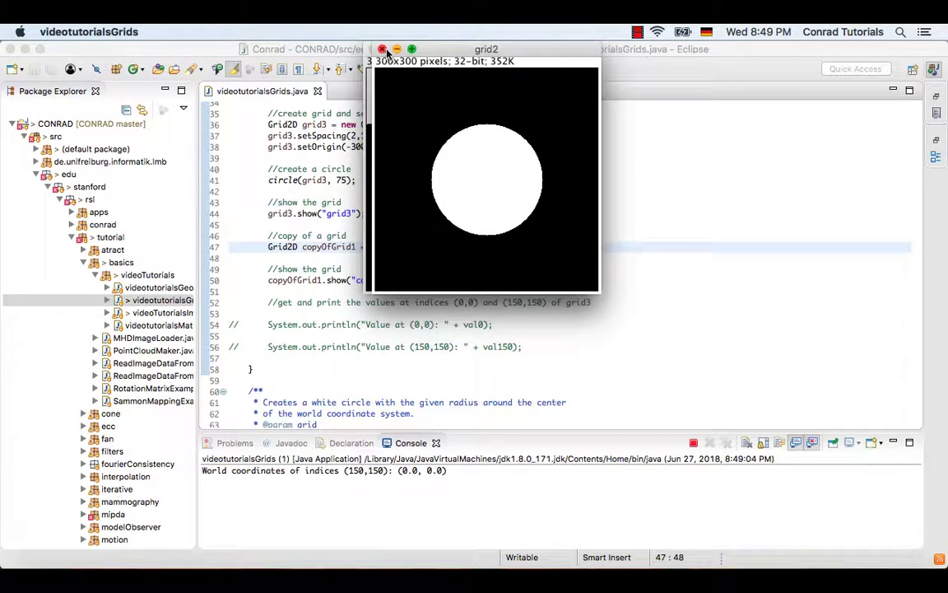
Step: Close the grid2 image window after viewing the run output
{"action": "left_click", "coordinate": [382, 50]}
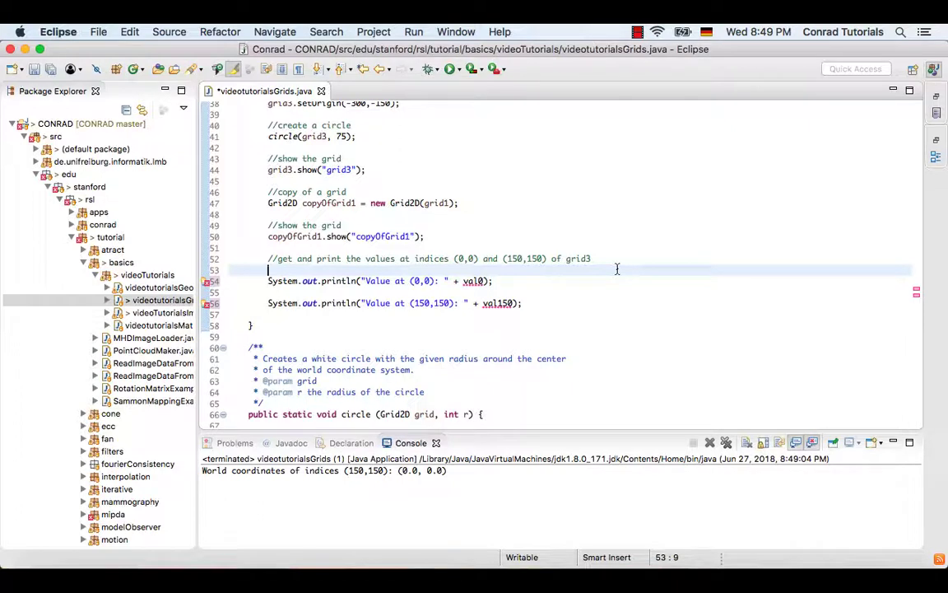
Step: Declare float val0 = grid3.getAtIndex(0, 0); using autocomplete
{"action": "type", "text": "float"}
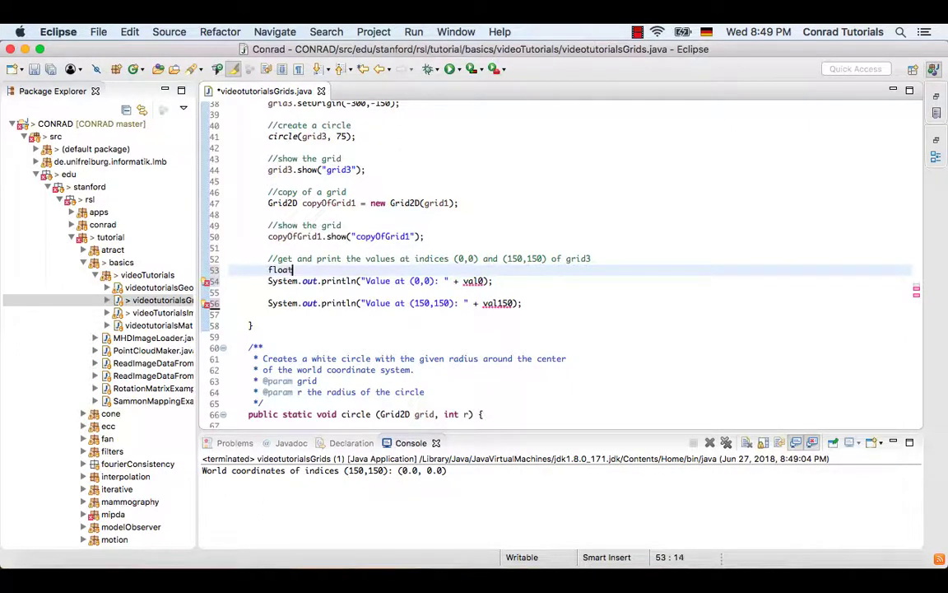
{"action": "type", "text": "val0 = grid"}
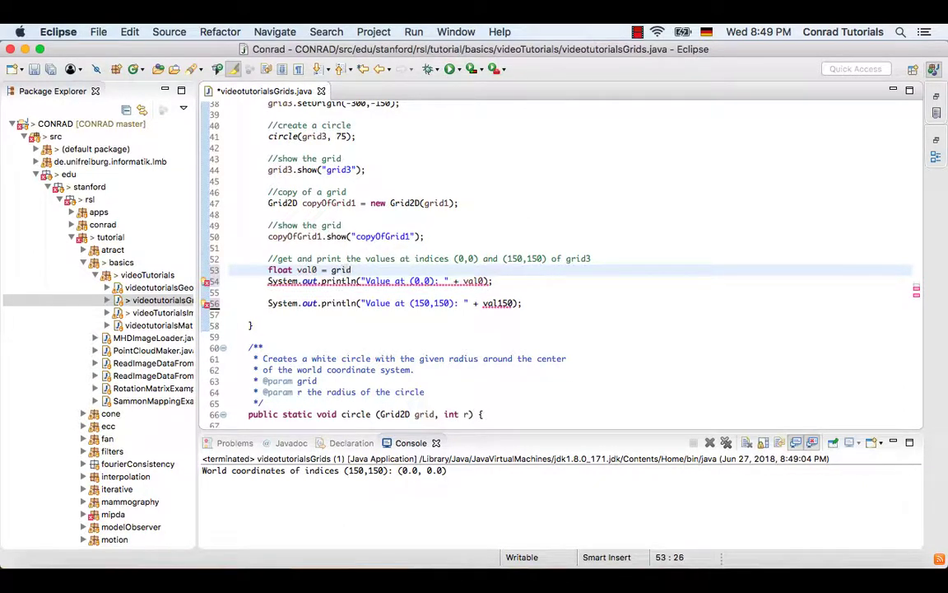
{"action": "type", "text": ".getA"}
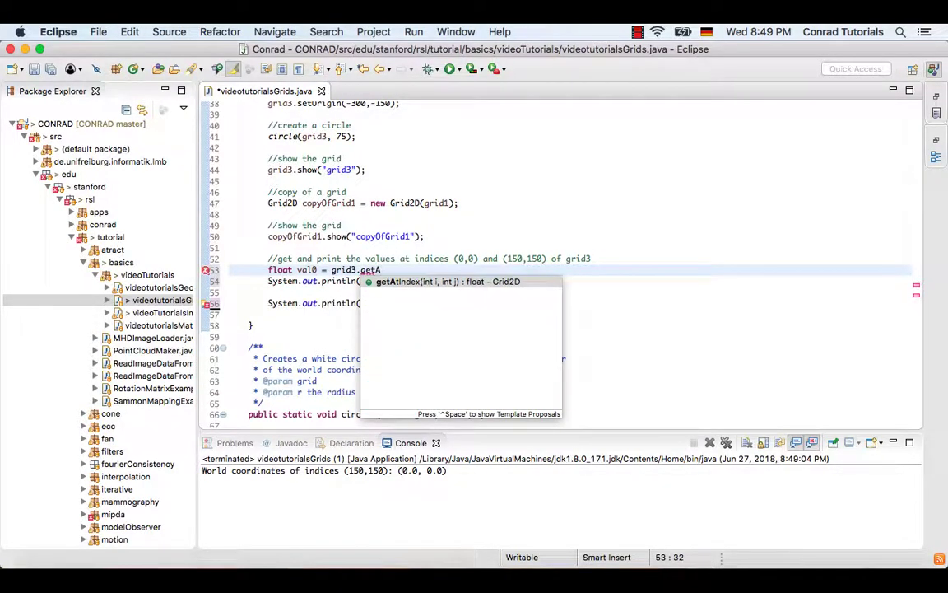
{"action": "type", "text": "tIndex(0, 0);"}
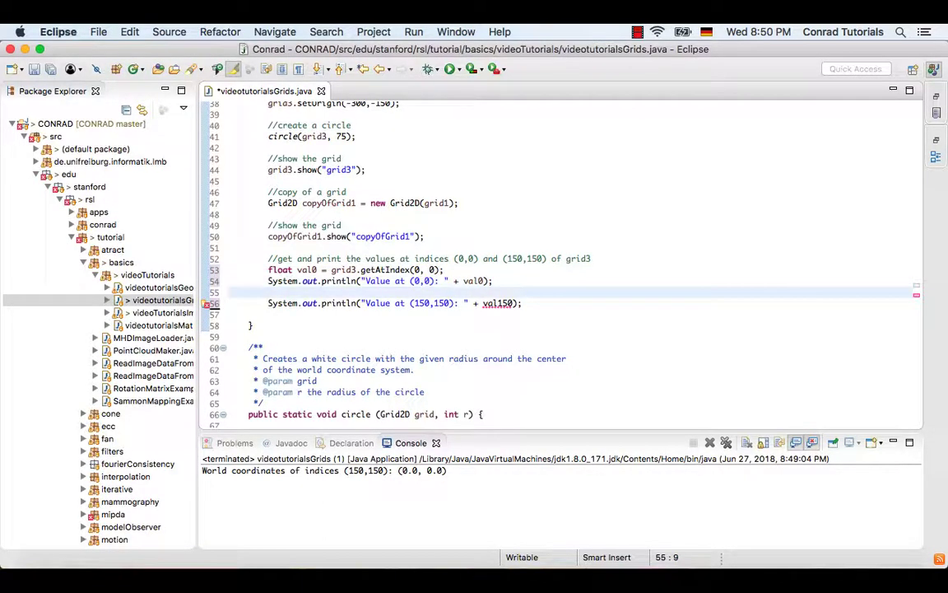
Step: Declare float val150 = grid3.getAtIndex(150, 150); using autocomplete
{"action": "type", "text": "float val15"}
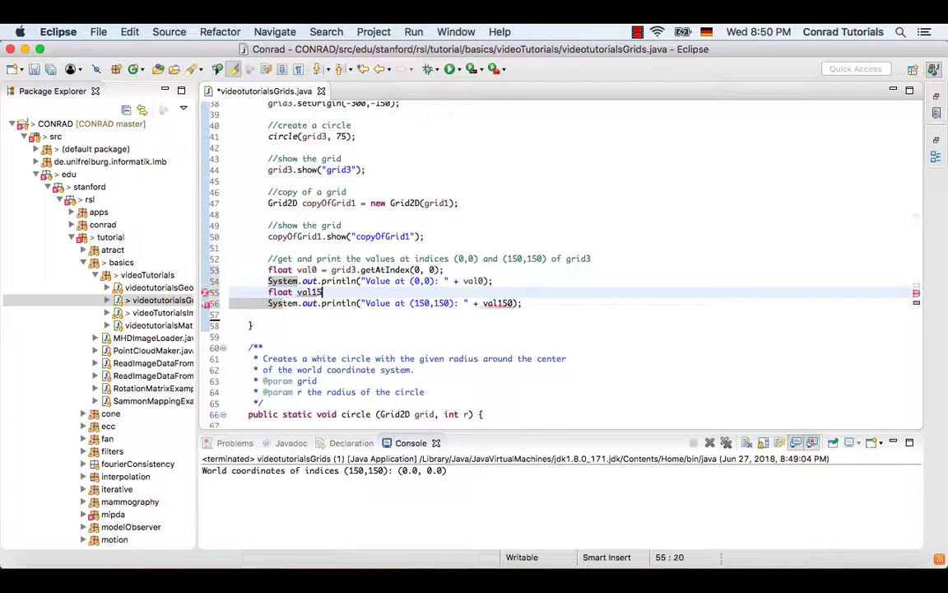
{"action": "type", "text": "0 ="}
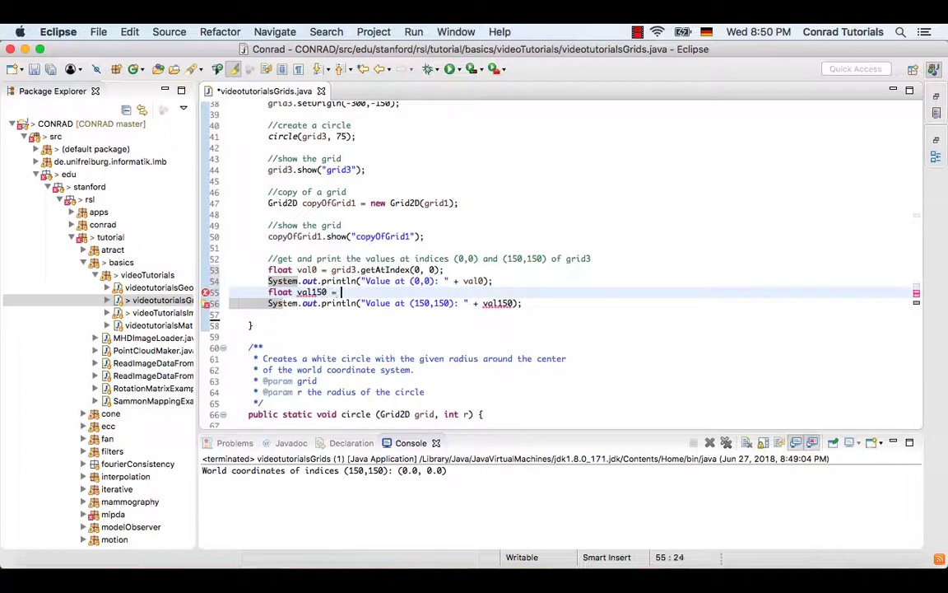
{"action": "type", "text": "grid3.getAt"}
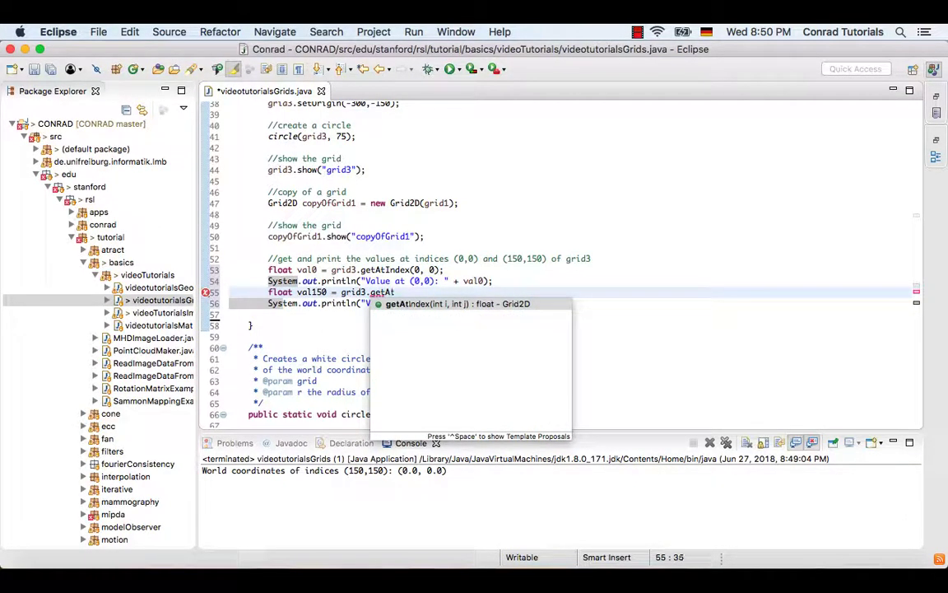
{"action": "type", "text": "Index(150, 150);"}
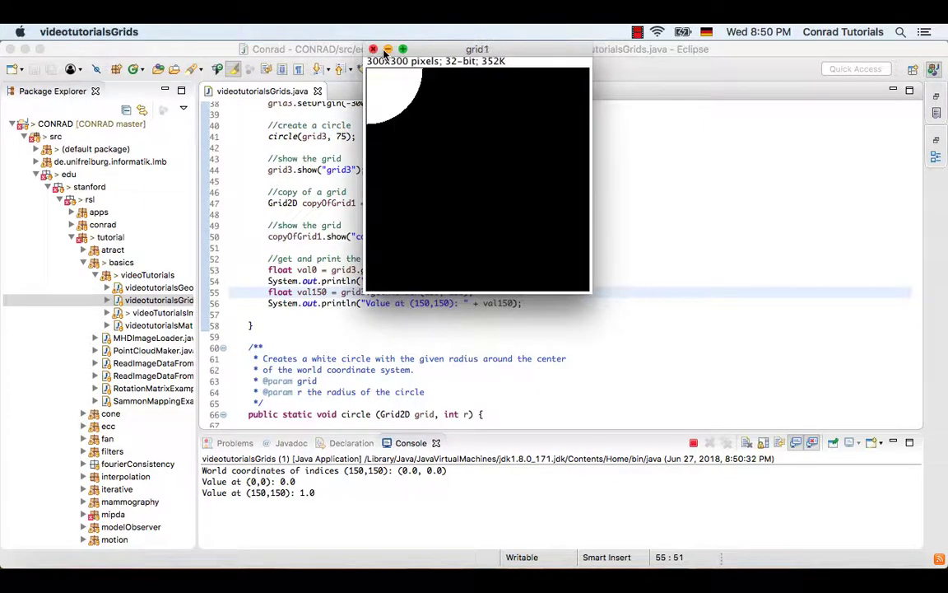
Step: Close the grid1 image window, leaving console values 0.0 and 1.0
{"action": "left_click", "coordinate": [373, 49]}
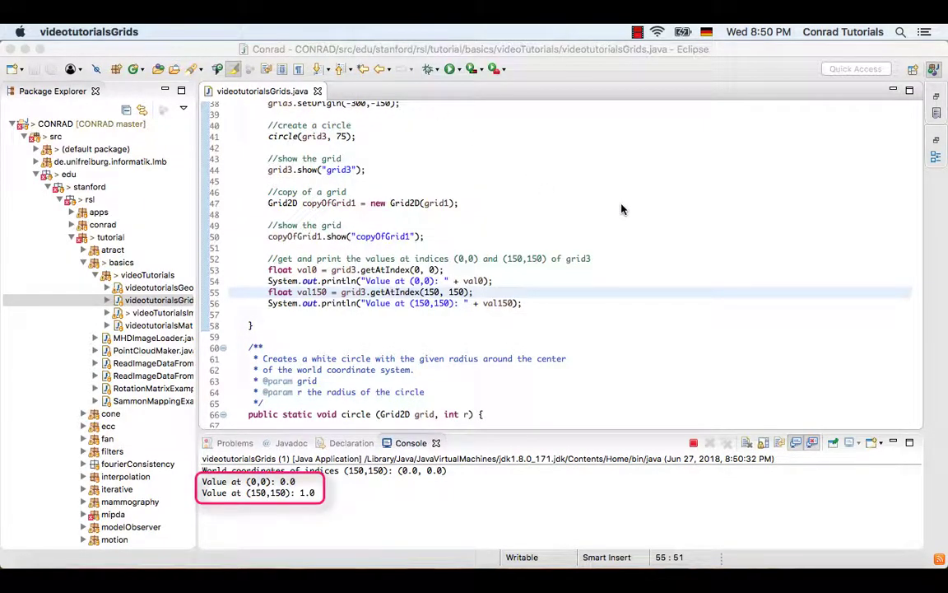